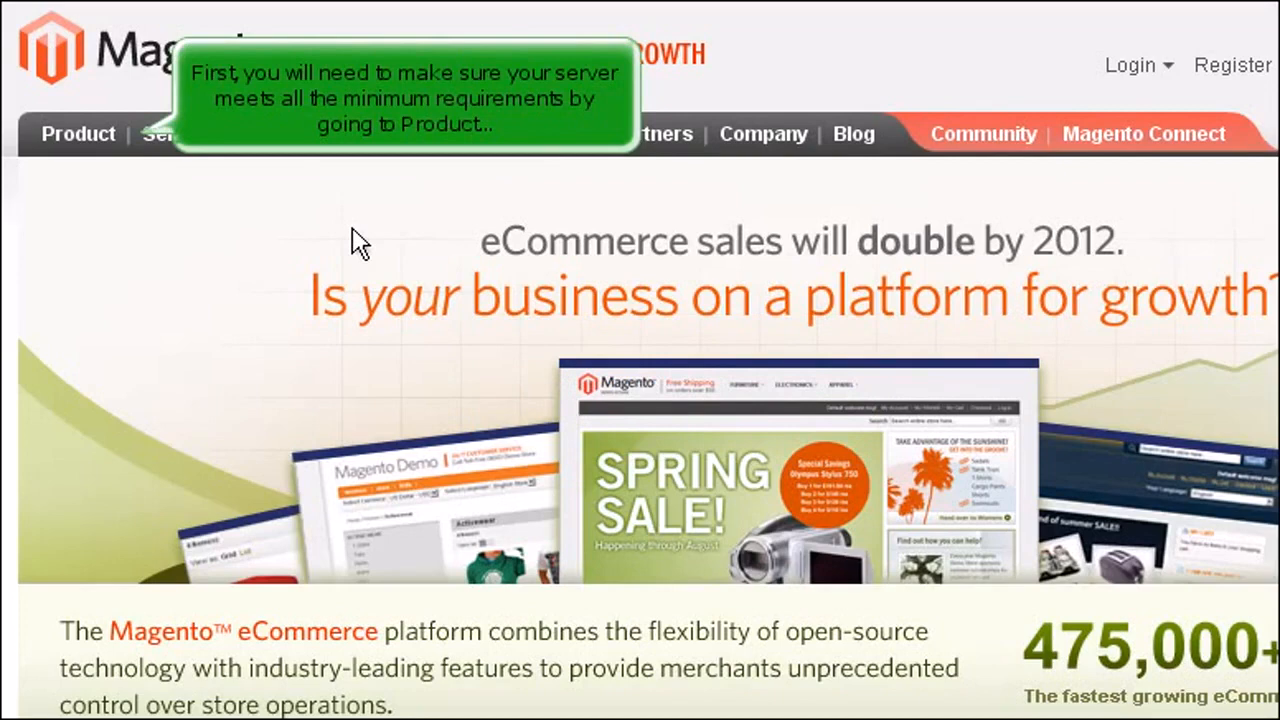
click(78, 133)
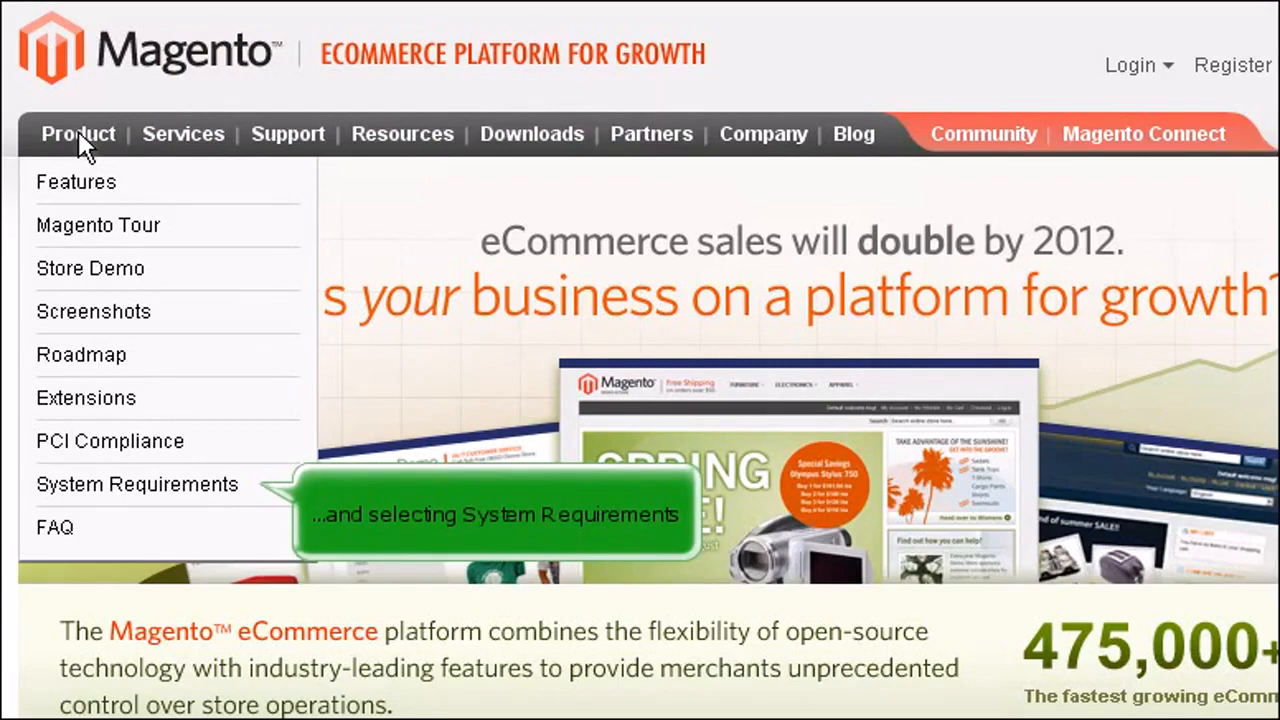
click(136, 484)
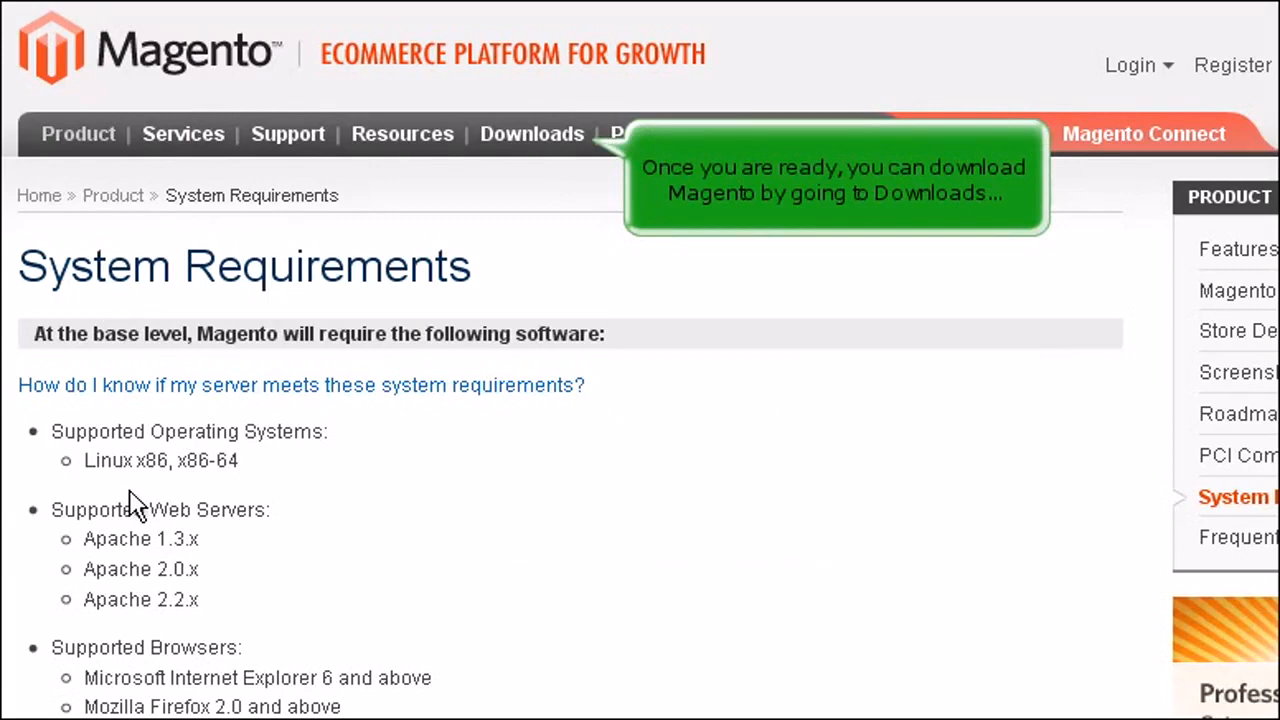
mouse_move(532, 133)
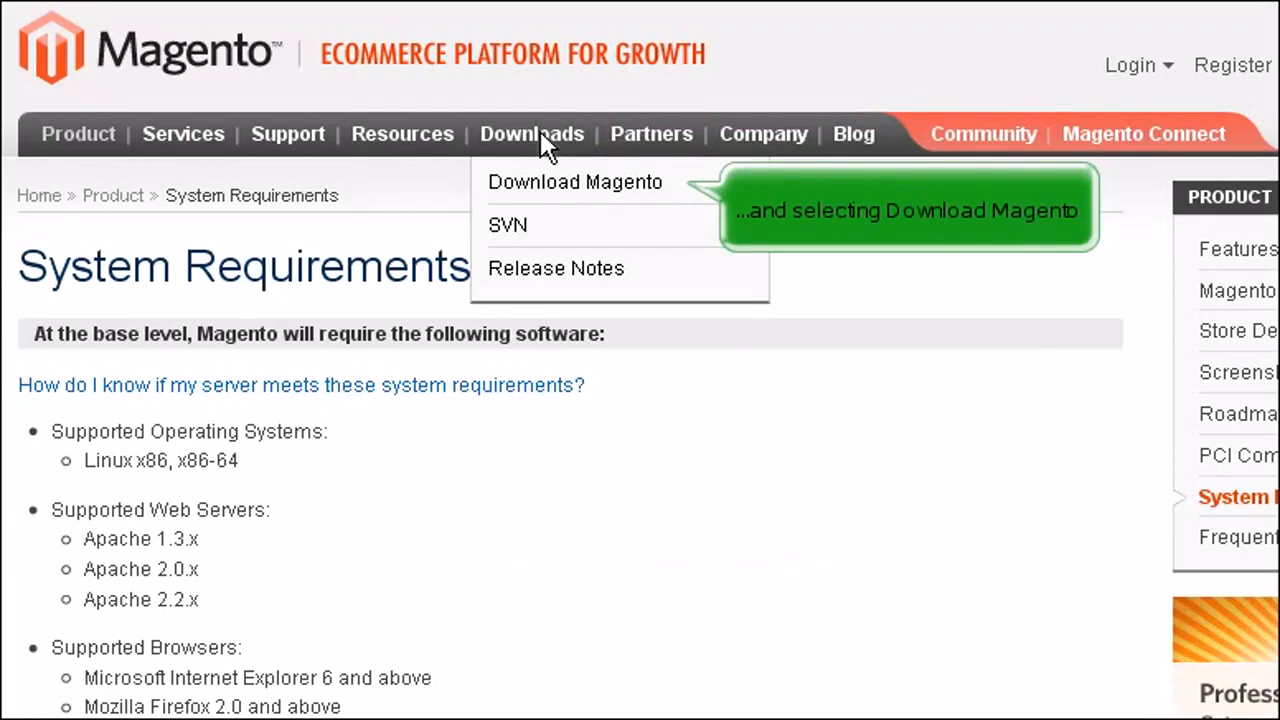
click(575, 181)
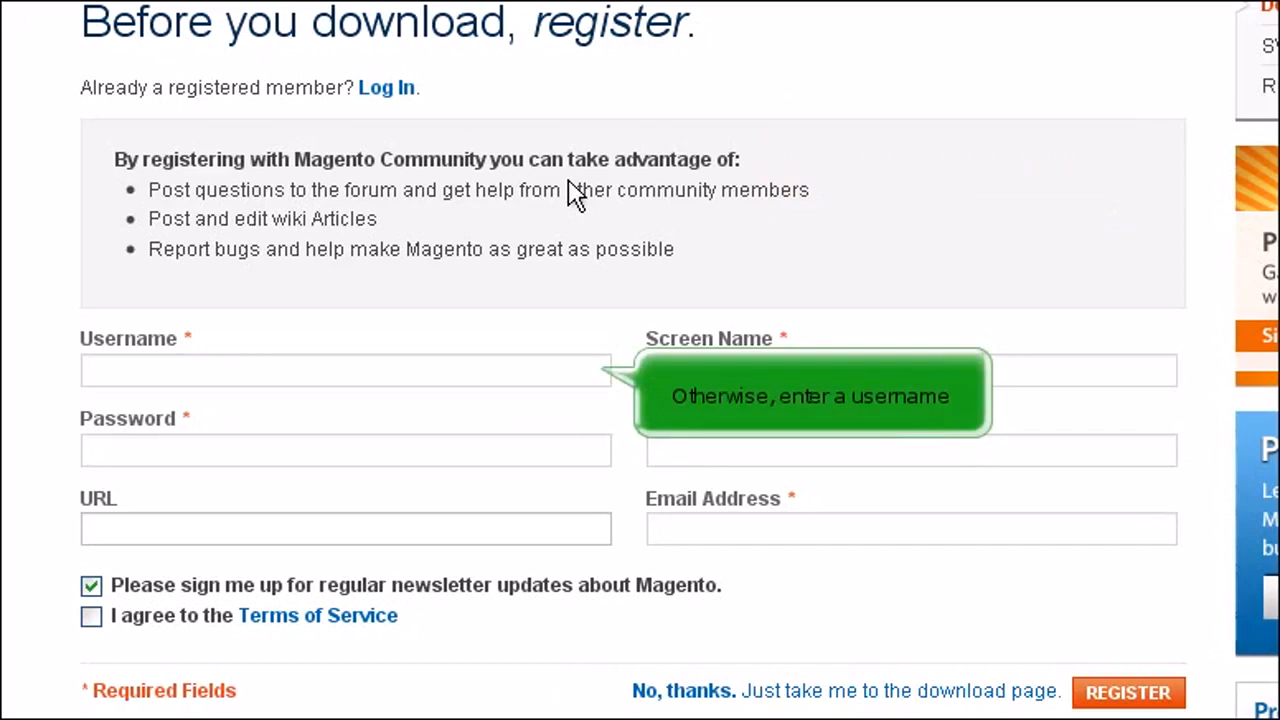
Register as John Doe with a jdoe email, set the newsletter choice, and accept the Terms
text(jdoe)
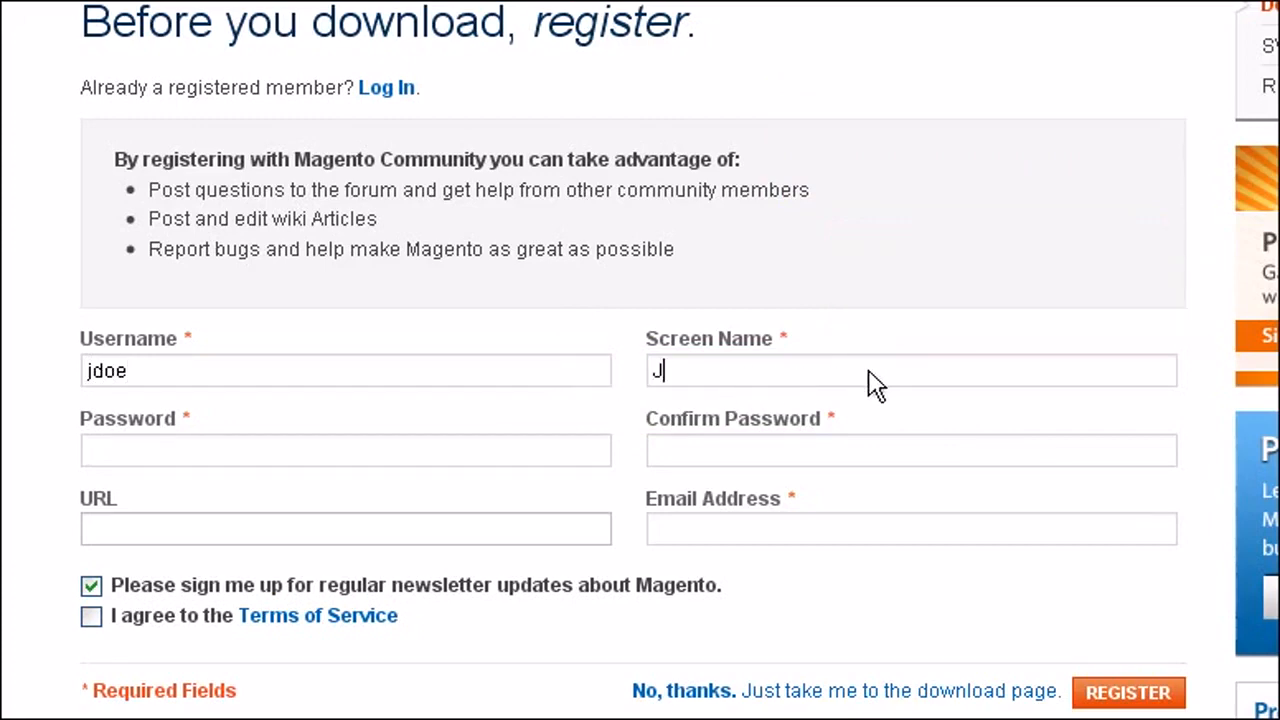
text(ohn Doe)
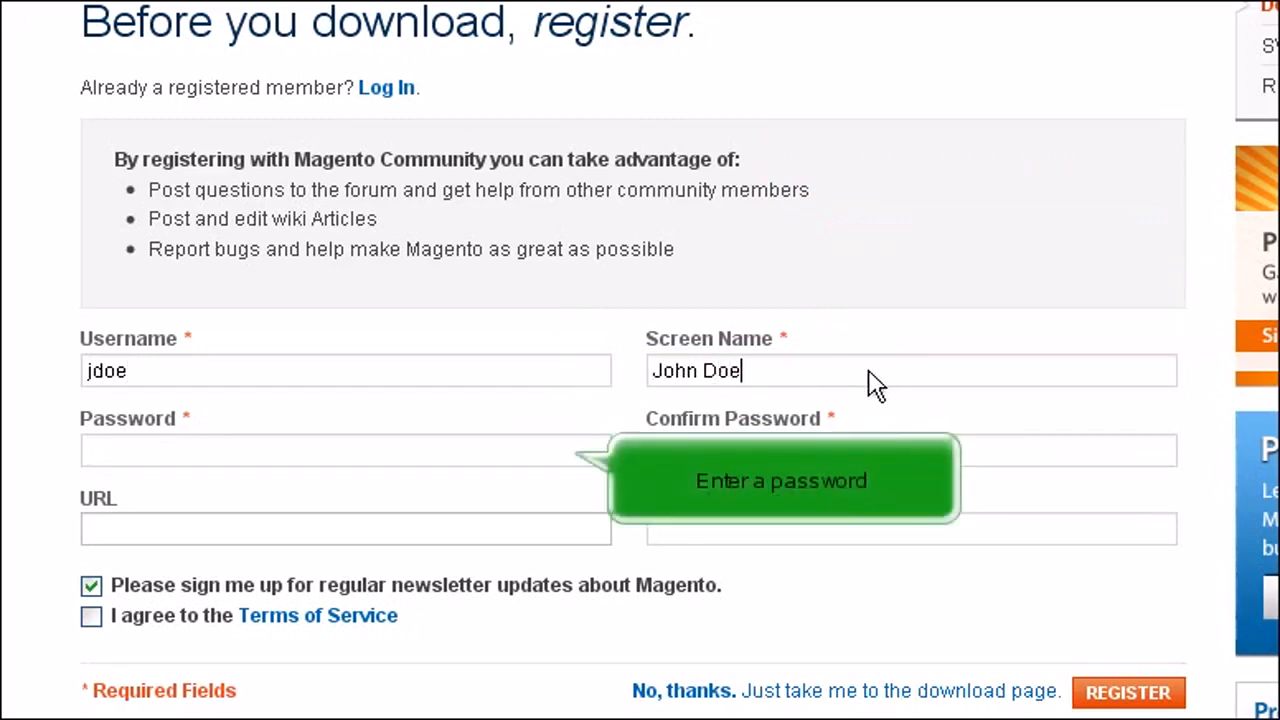
mouse_move(420, 450)
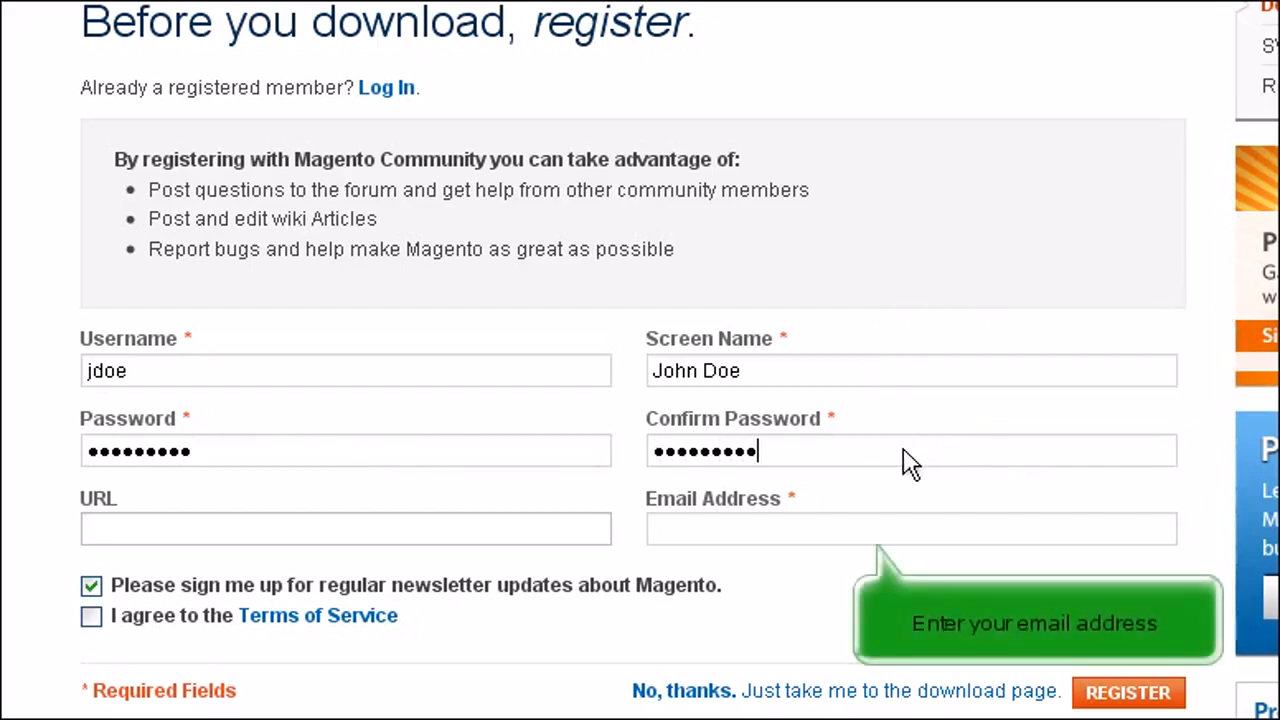
mouse_move(920, 495)
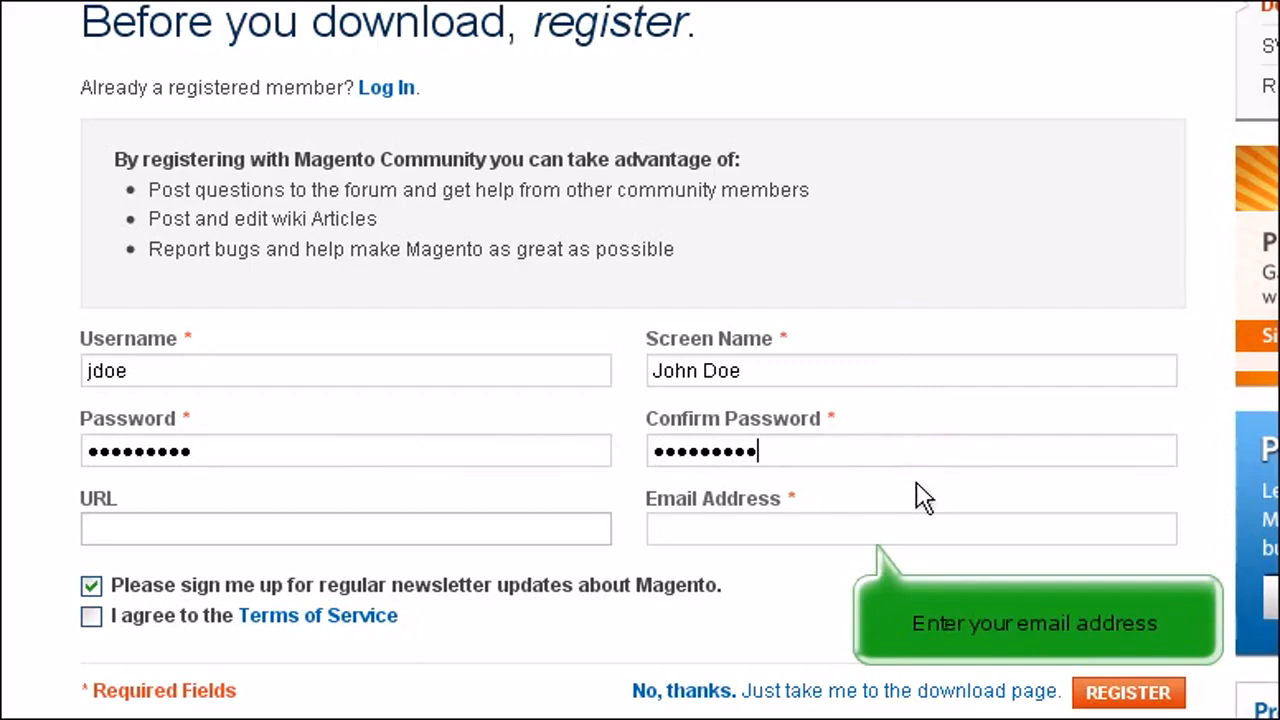
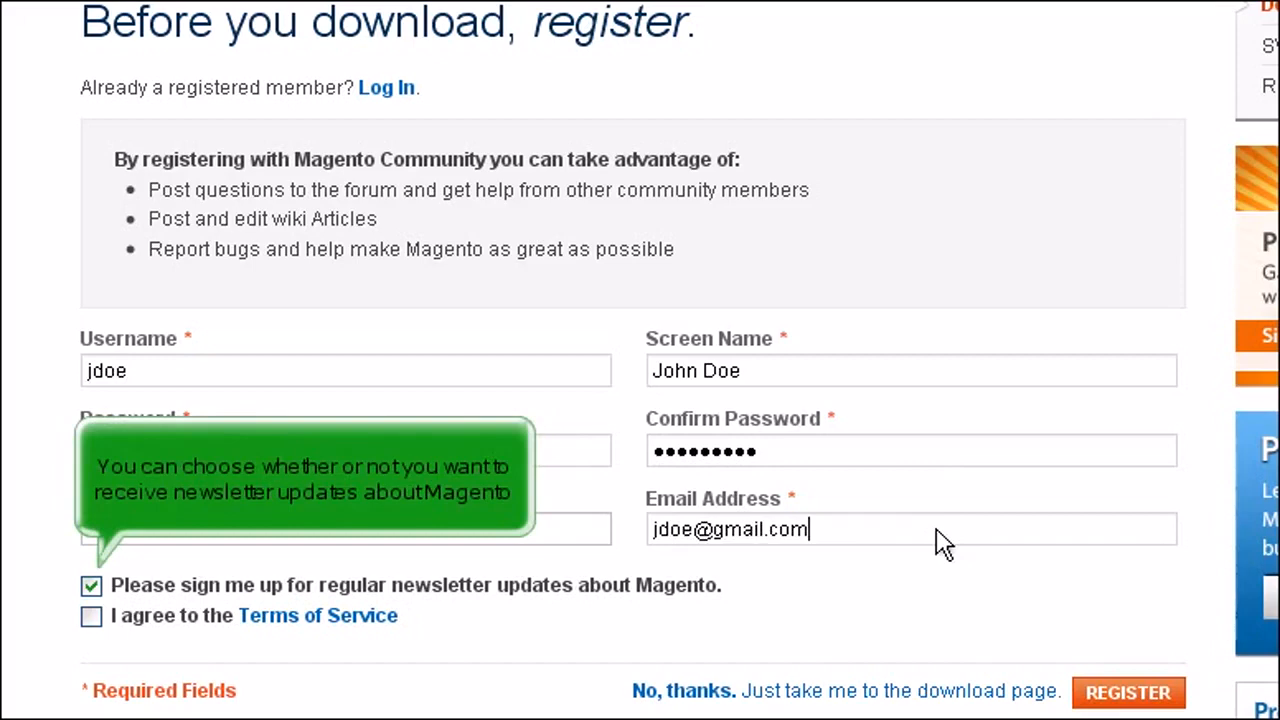
click(90, 585)
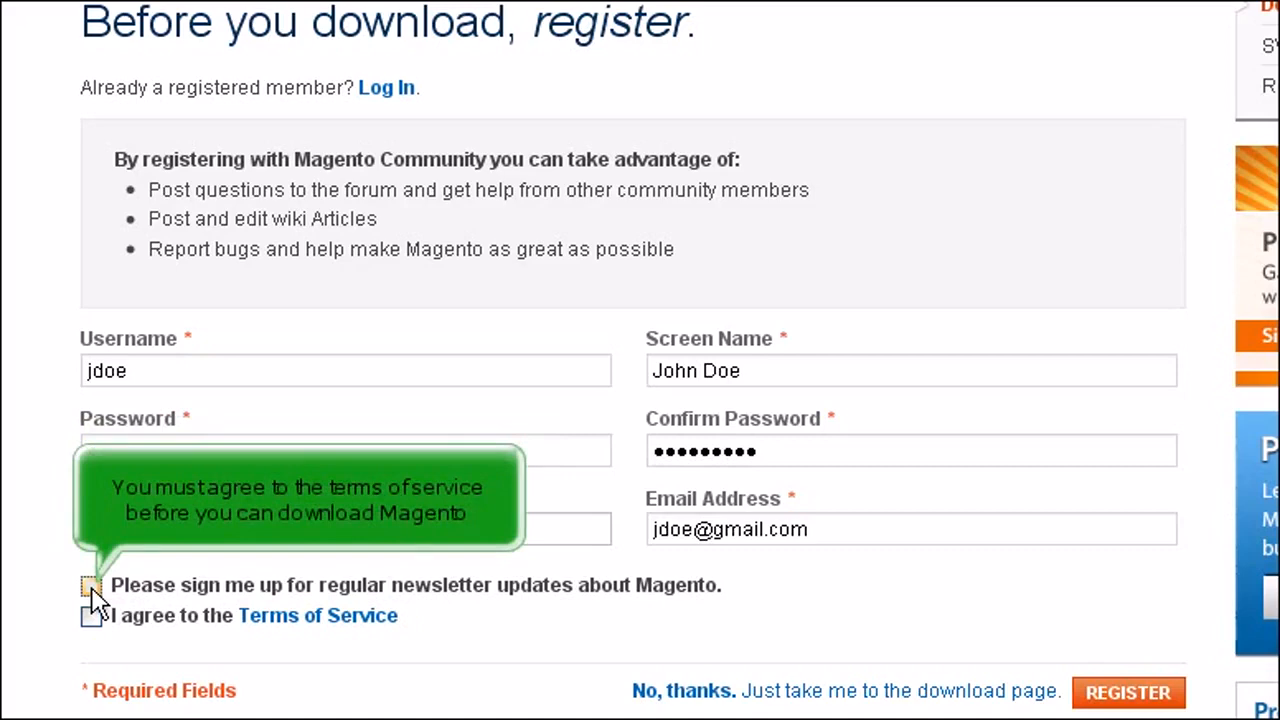
click(91, 615)
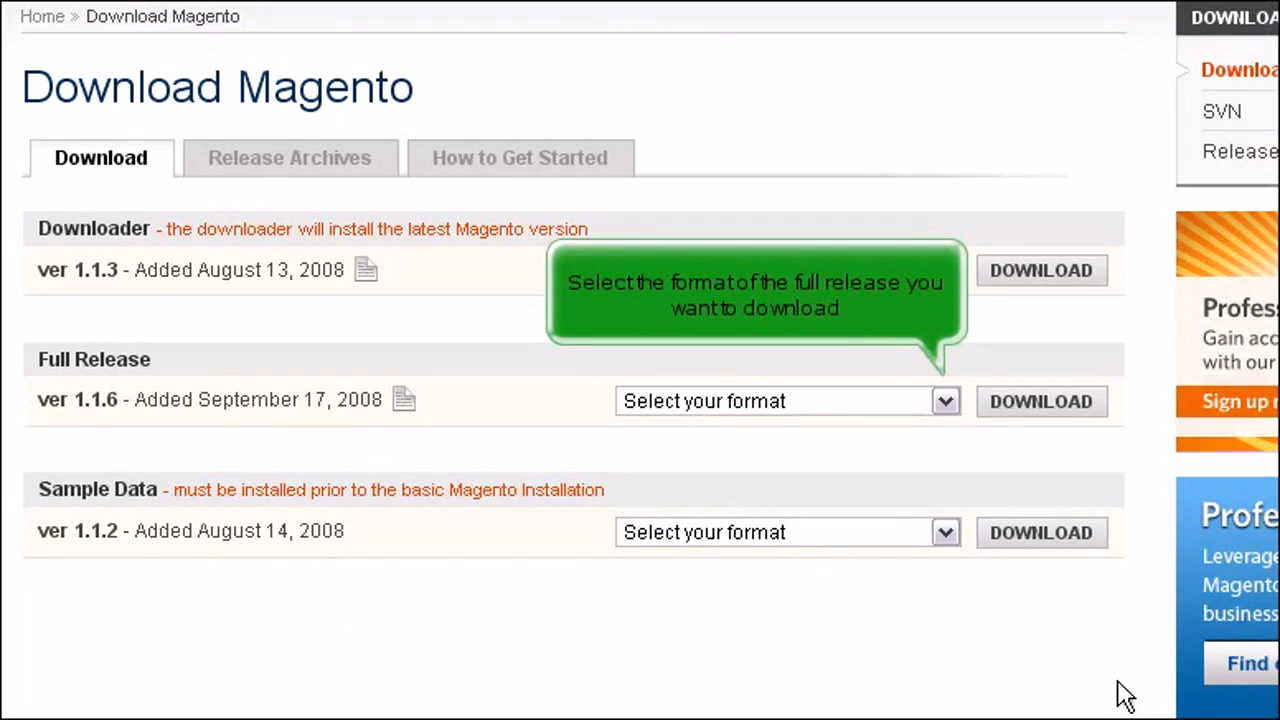
Download the Magento 1.1.6 full release as magento-1.1.6.zip and save it to disk
click(944, 401)
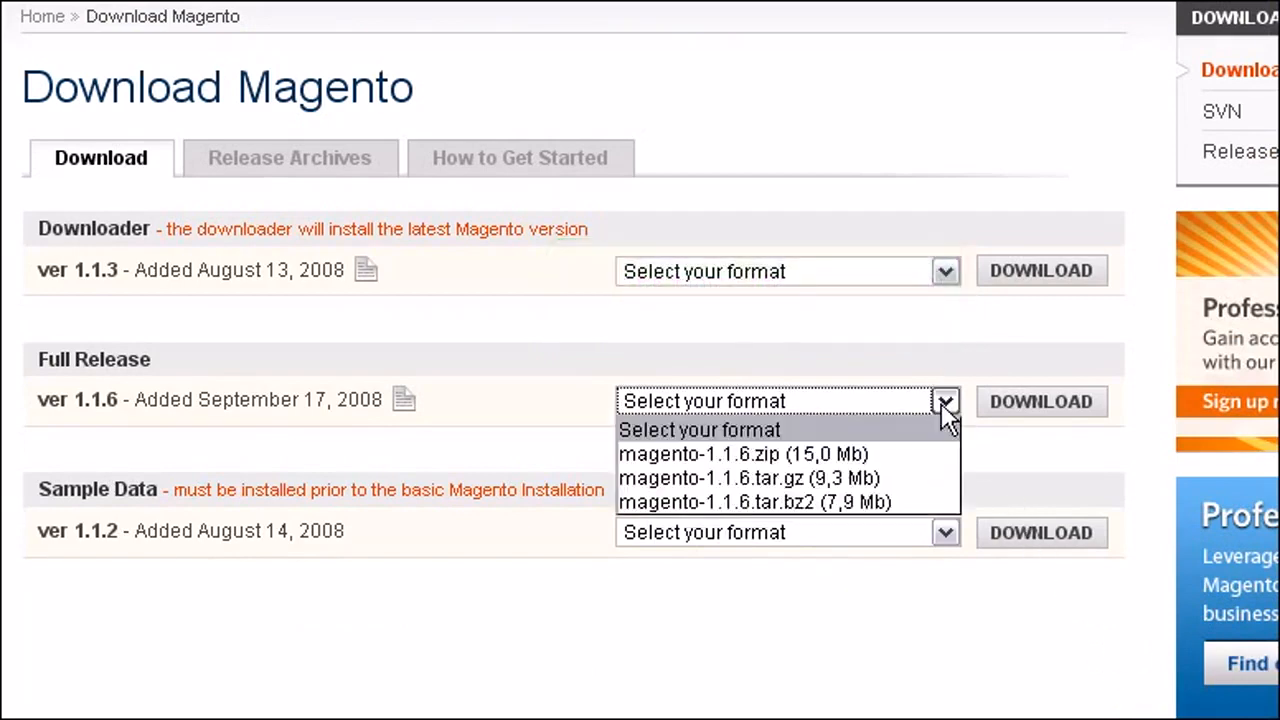
click(744, 454)
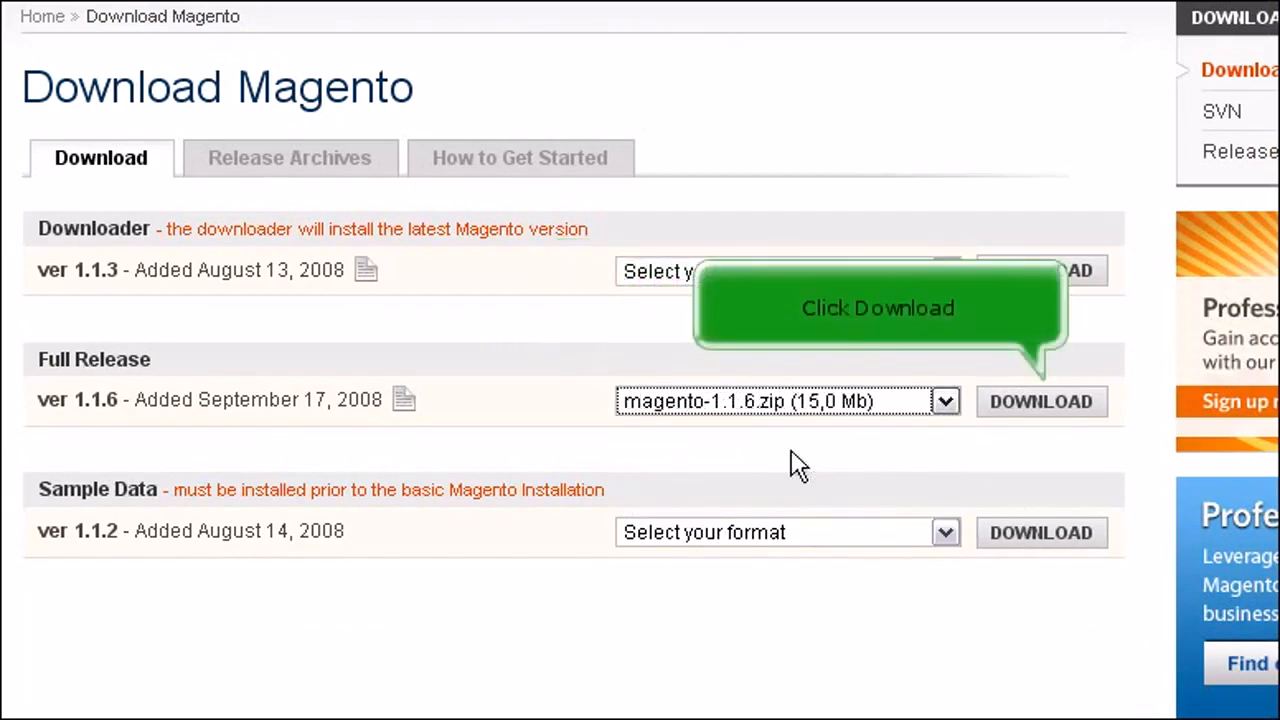
click(1041, 401)
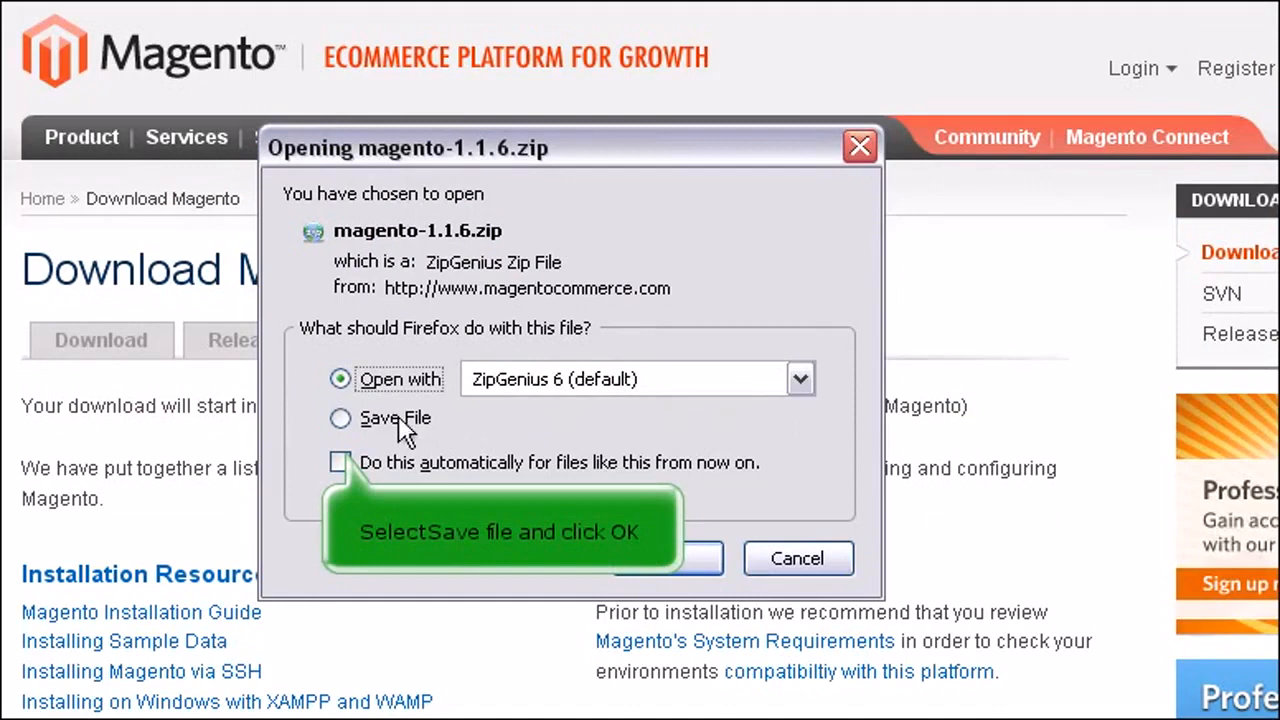
click(650, 557)
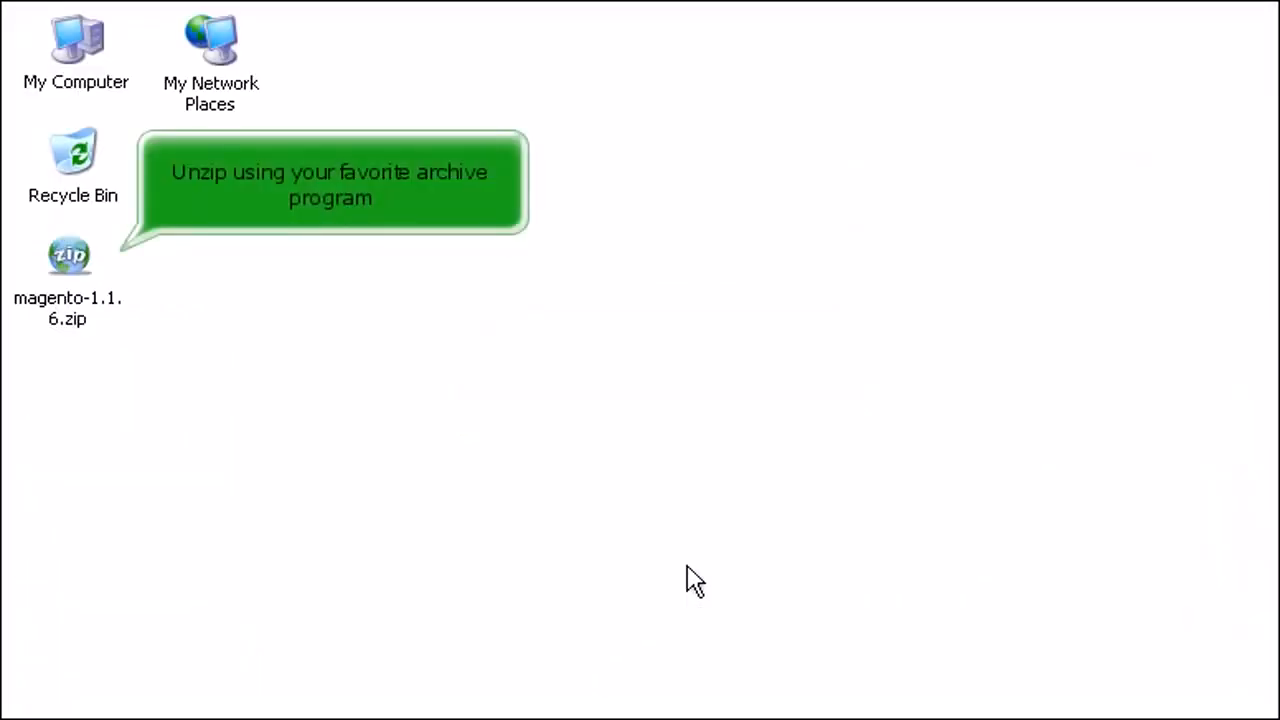
mouse_move(428, 447)
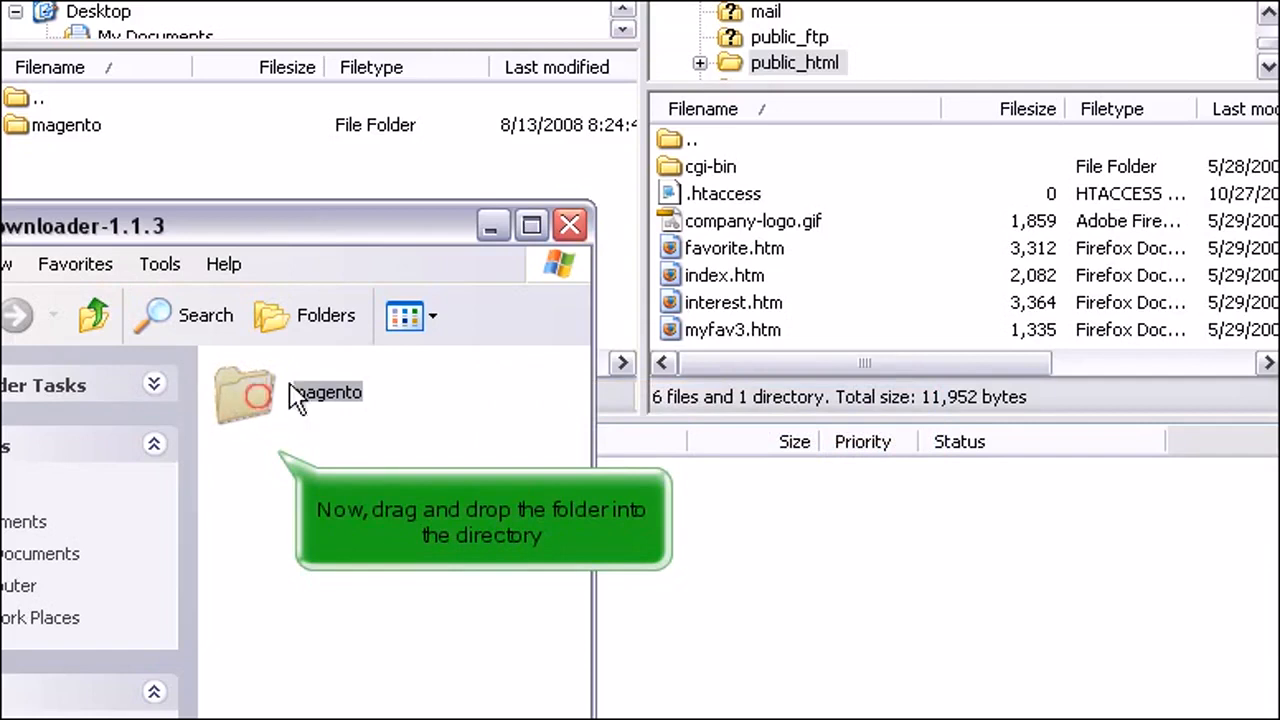
Drag the extracted magento folder into the server's public_html directory in FileZilla
drag(245, 390, 720, 193)
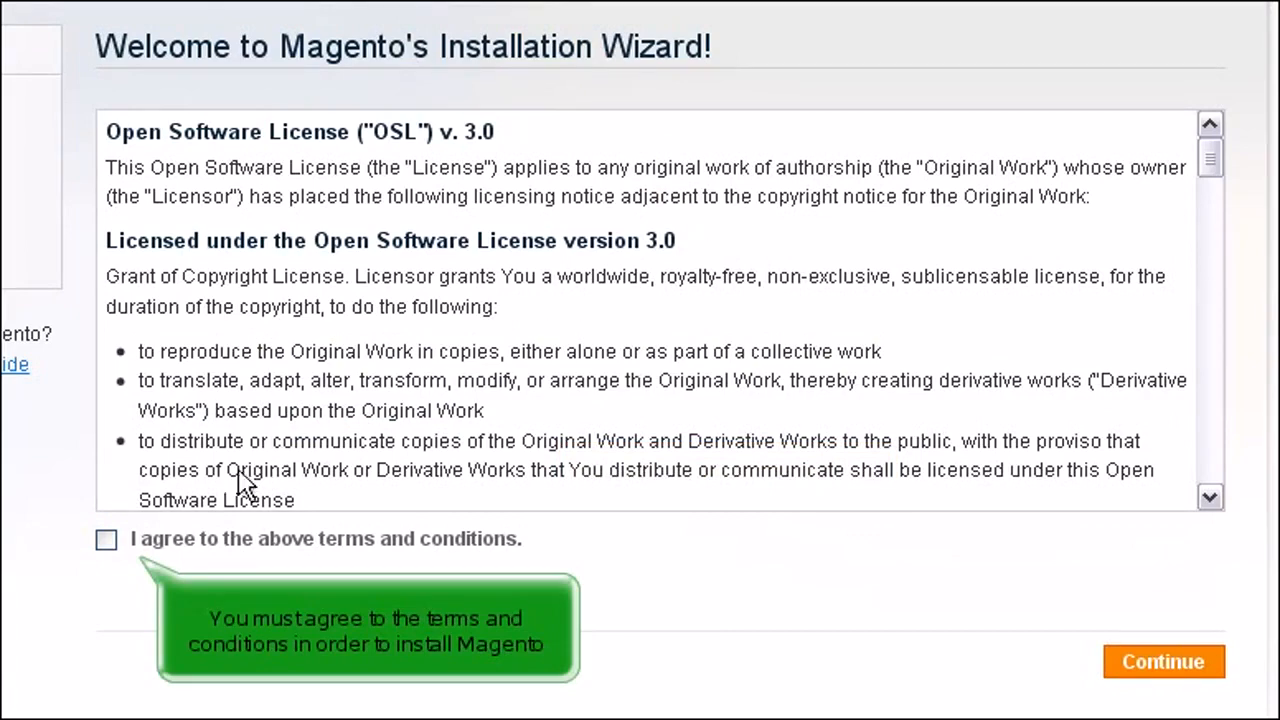
Accept the Magento license terms and continue to the Localization step
click(106, 539)
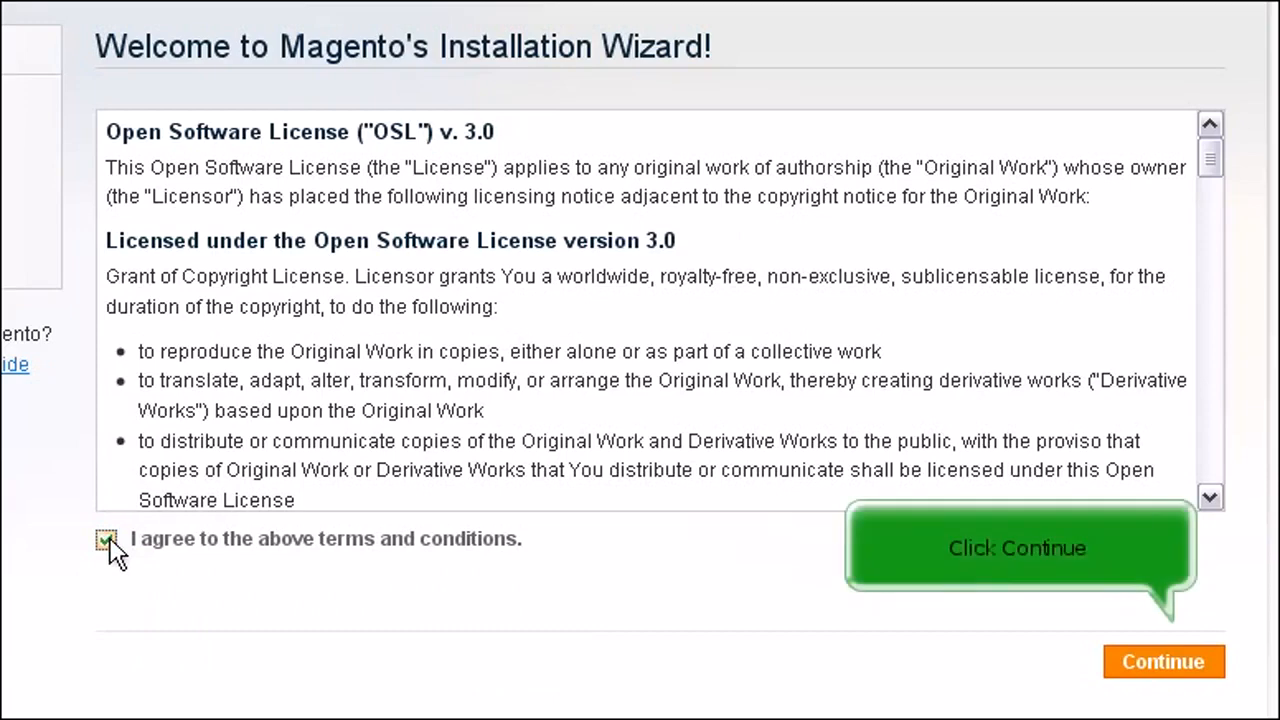
click(1162, 661)
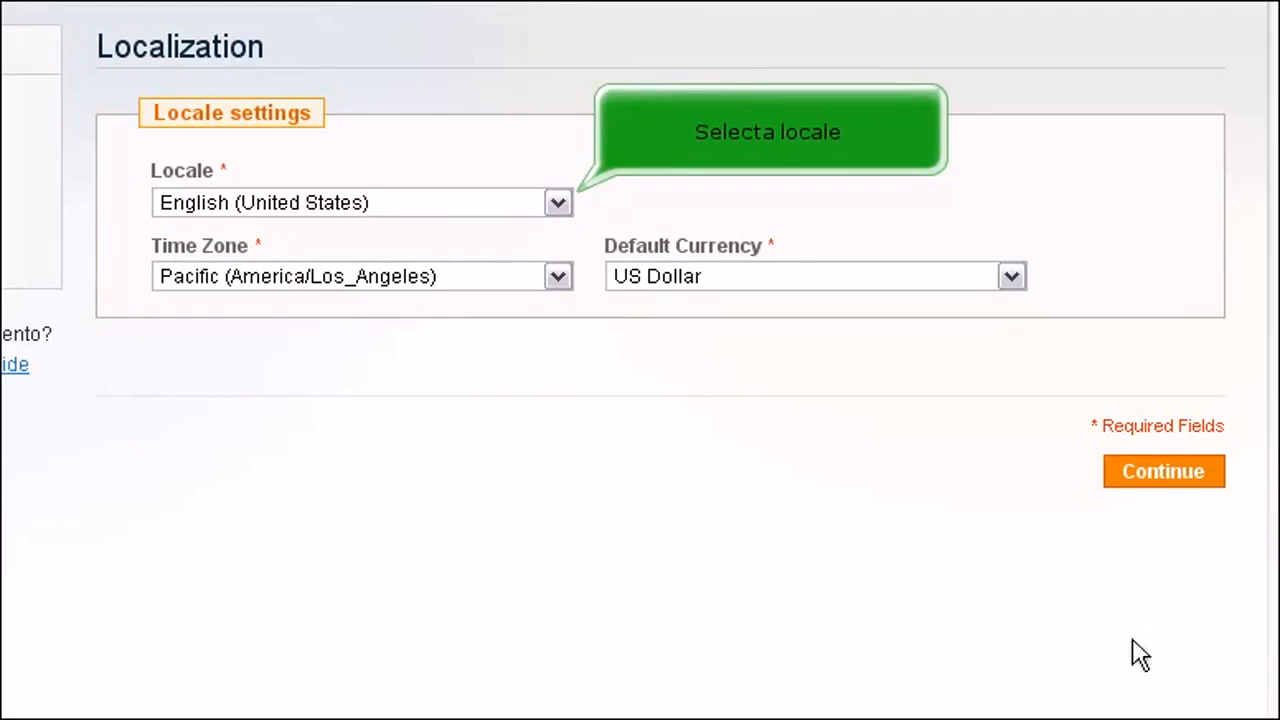
Keep English (United States) locale and America/New_York time zone with US Dollar, and continue
click(557, 202)
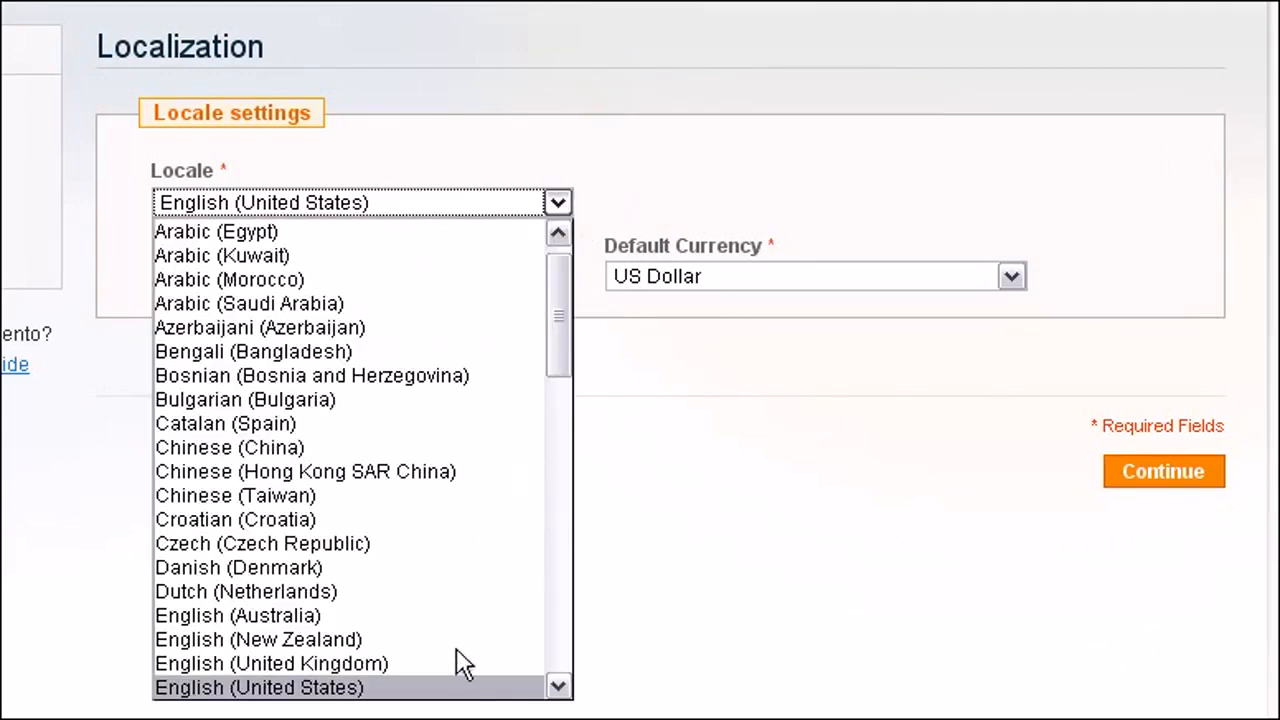
click(259, 687)
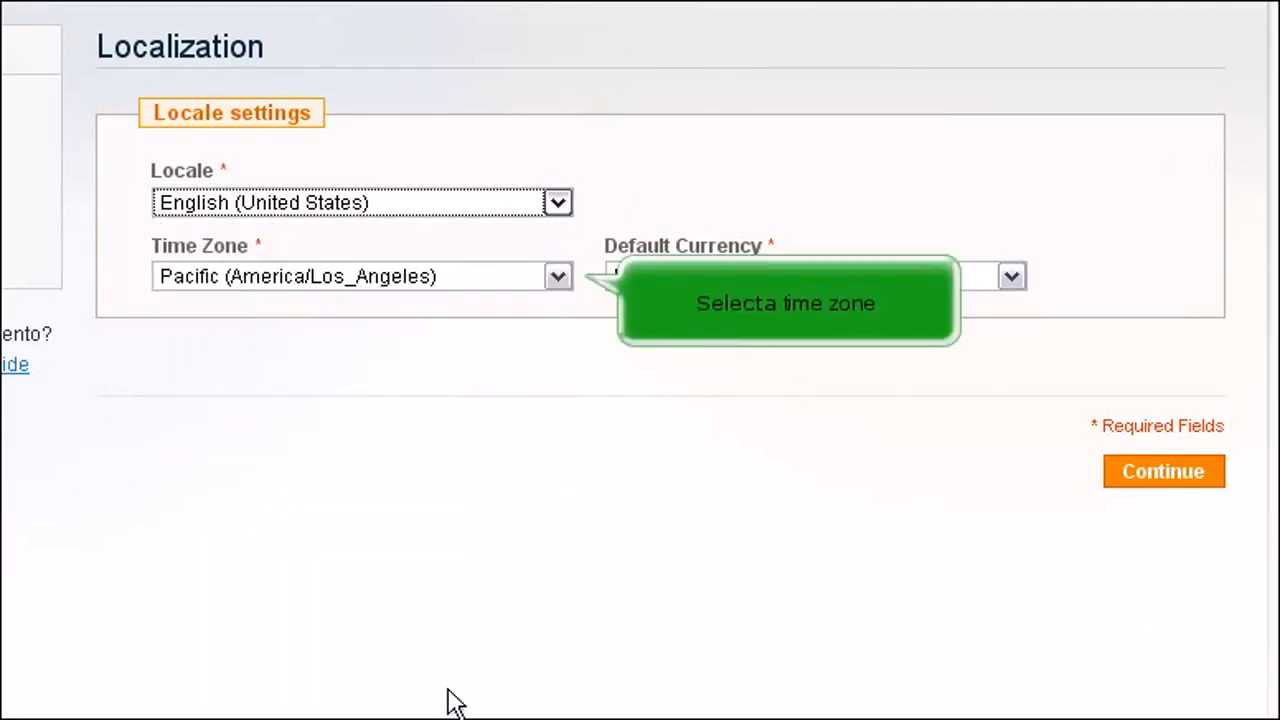
click(557, 276)
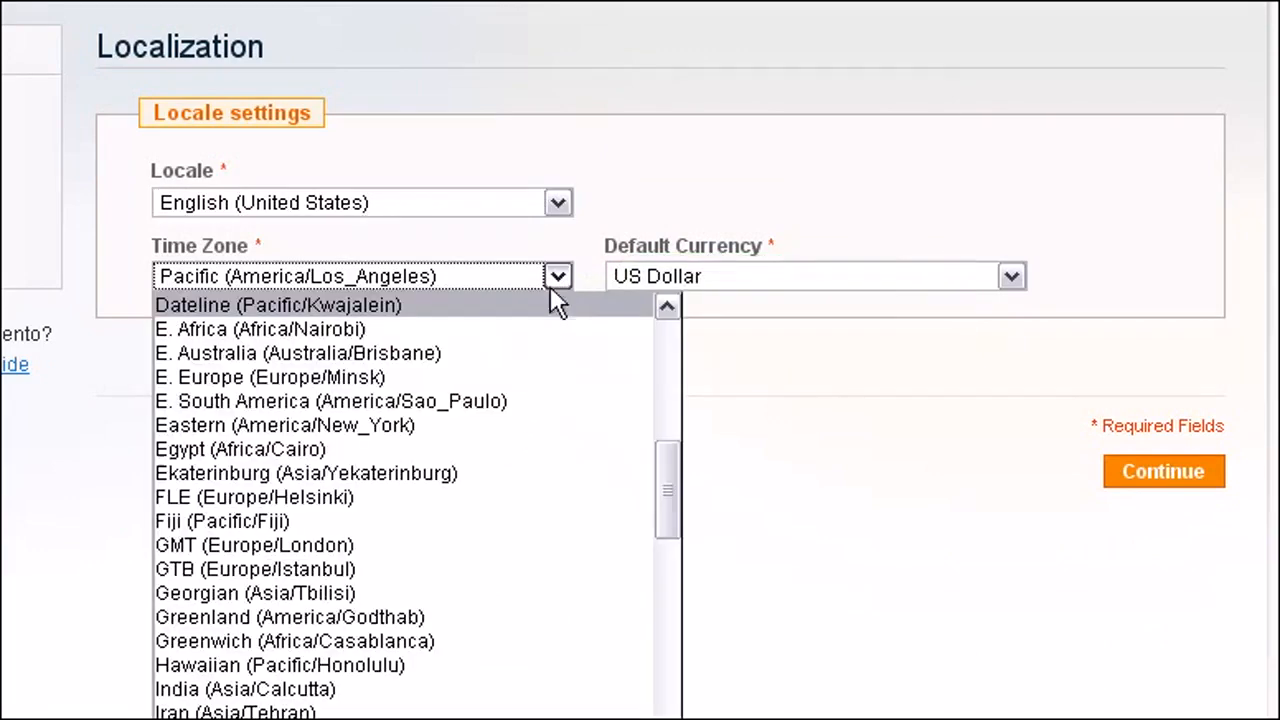
click(284, 425)
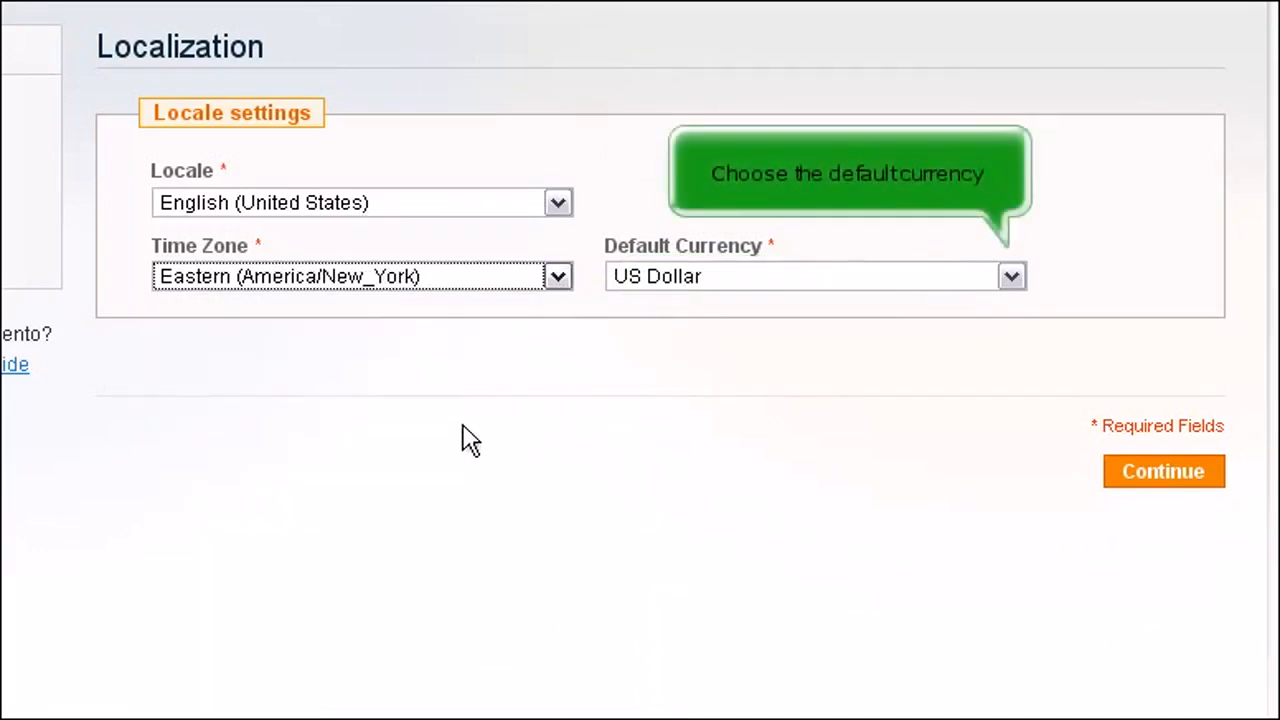
mouse_move(850, 335)
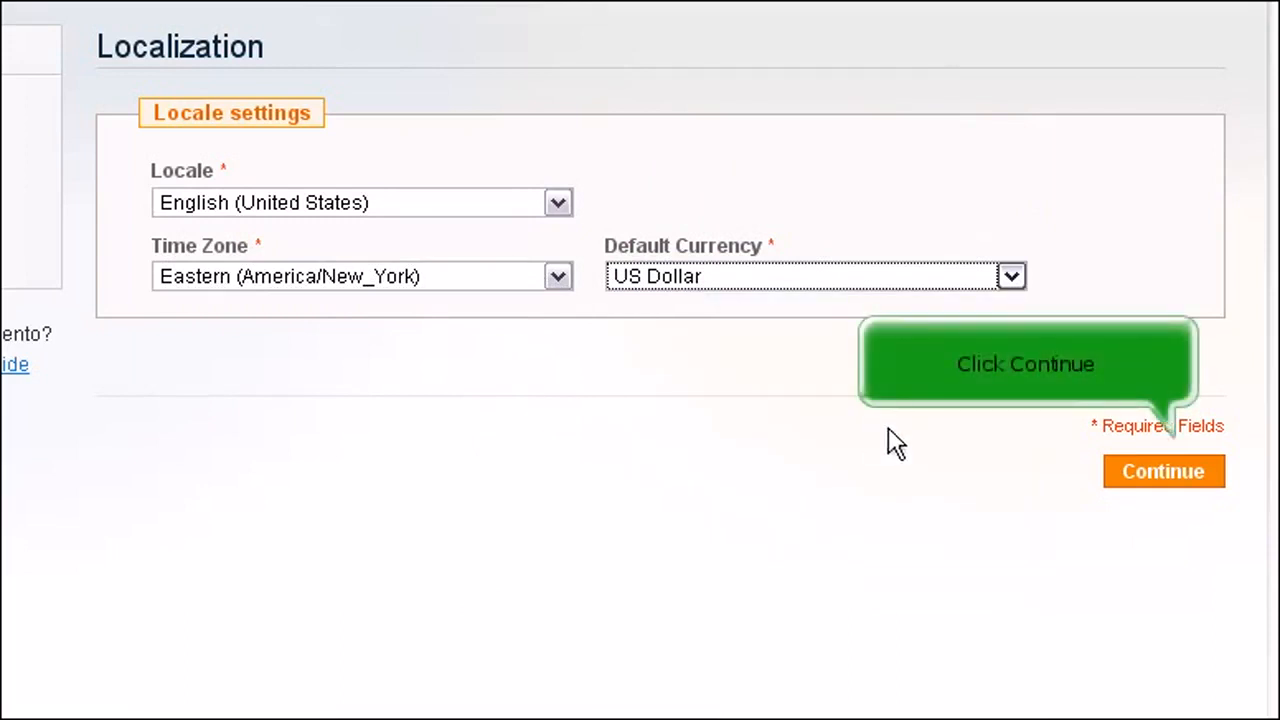
click(1162, 471)
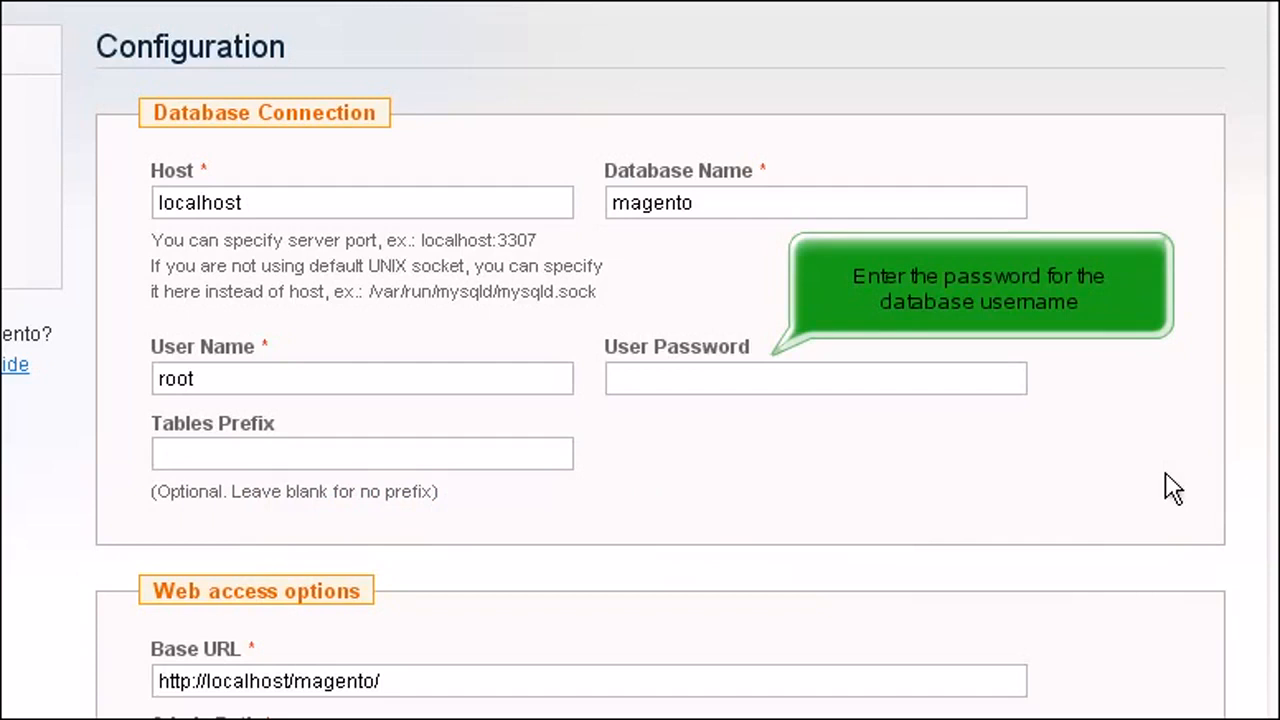
Enter the database user password, leave web access and session options, and submit the configuration
text(•)
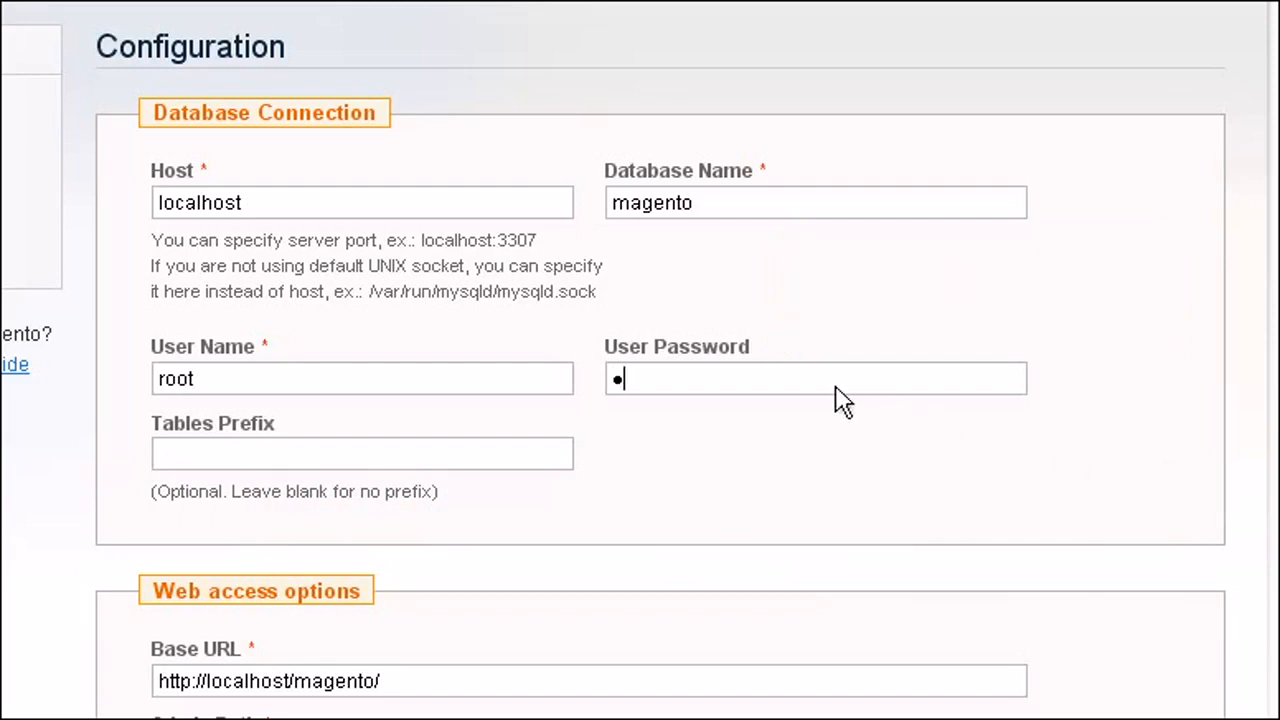
text(password)
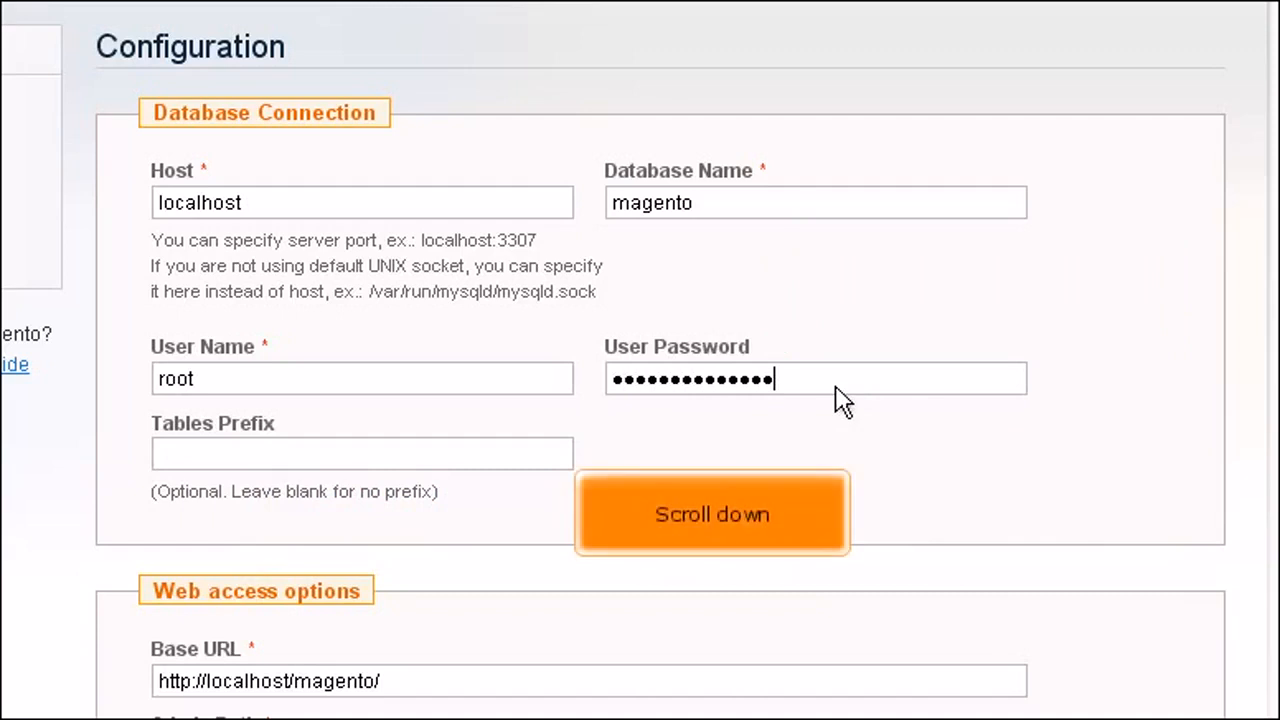
click(711, 513)
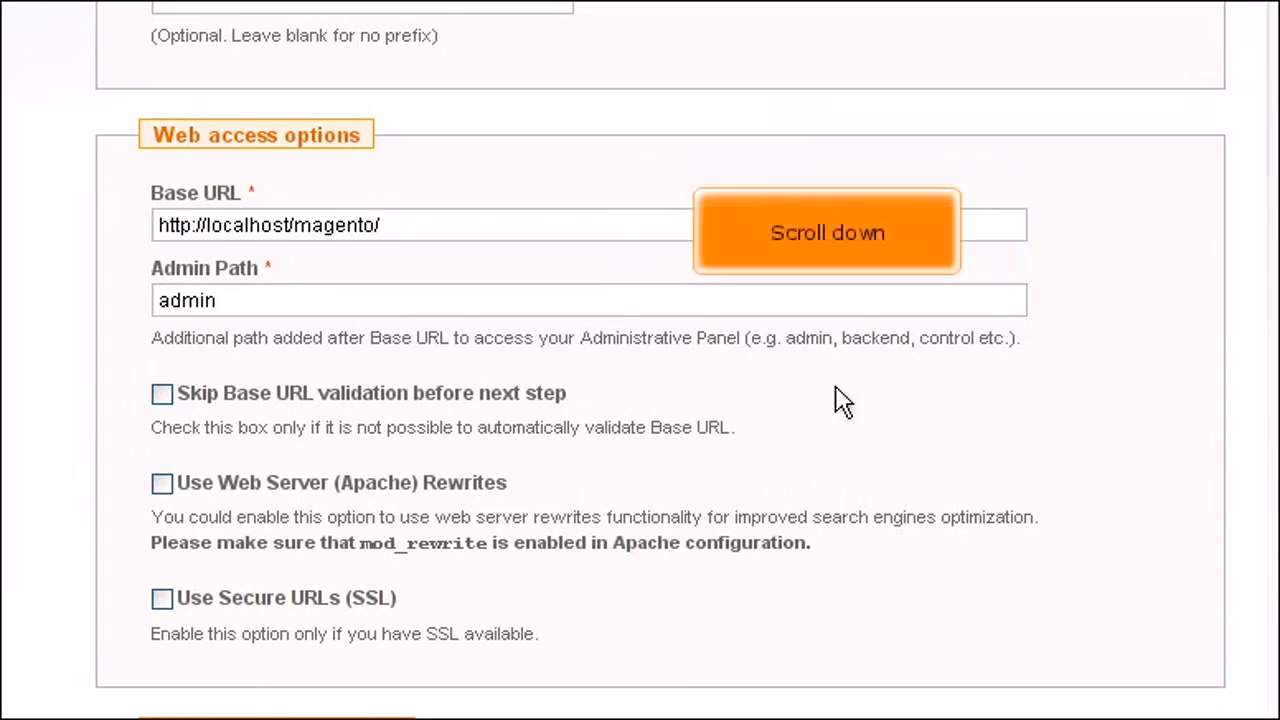
scroll(down, 3)
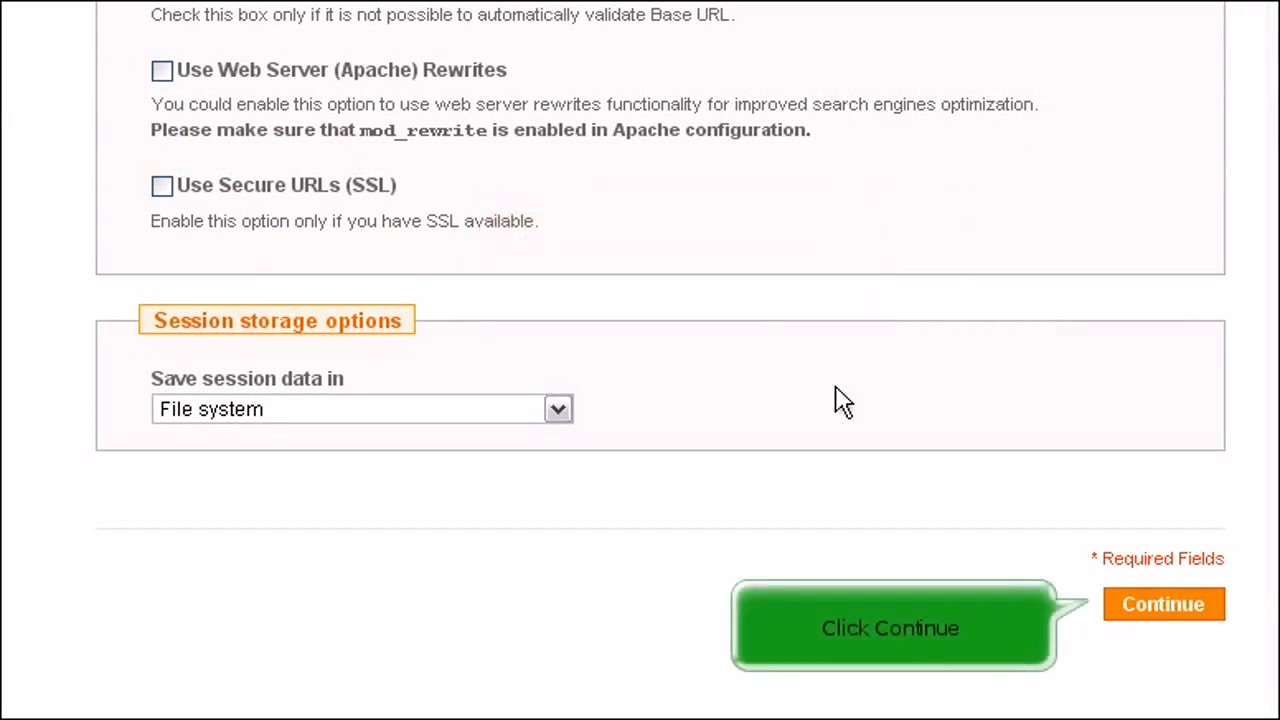
click(1163, 604)
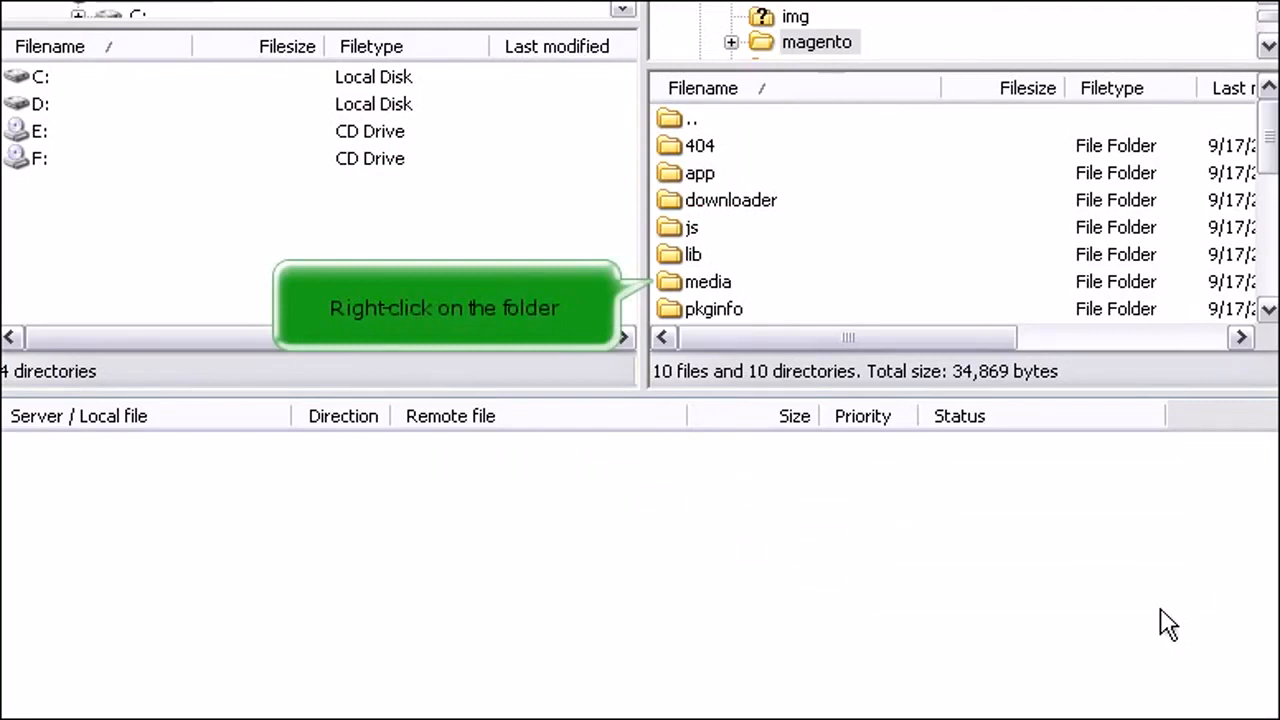
Set the server media folder's attributes to 777 in FileZilla, then retry the wizard step
right_click(708, 281)
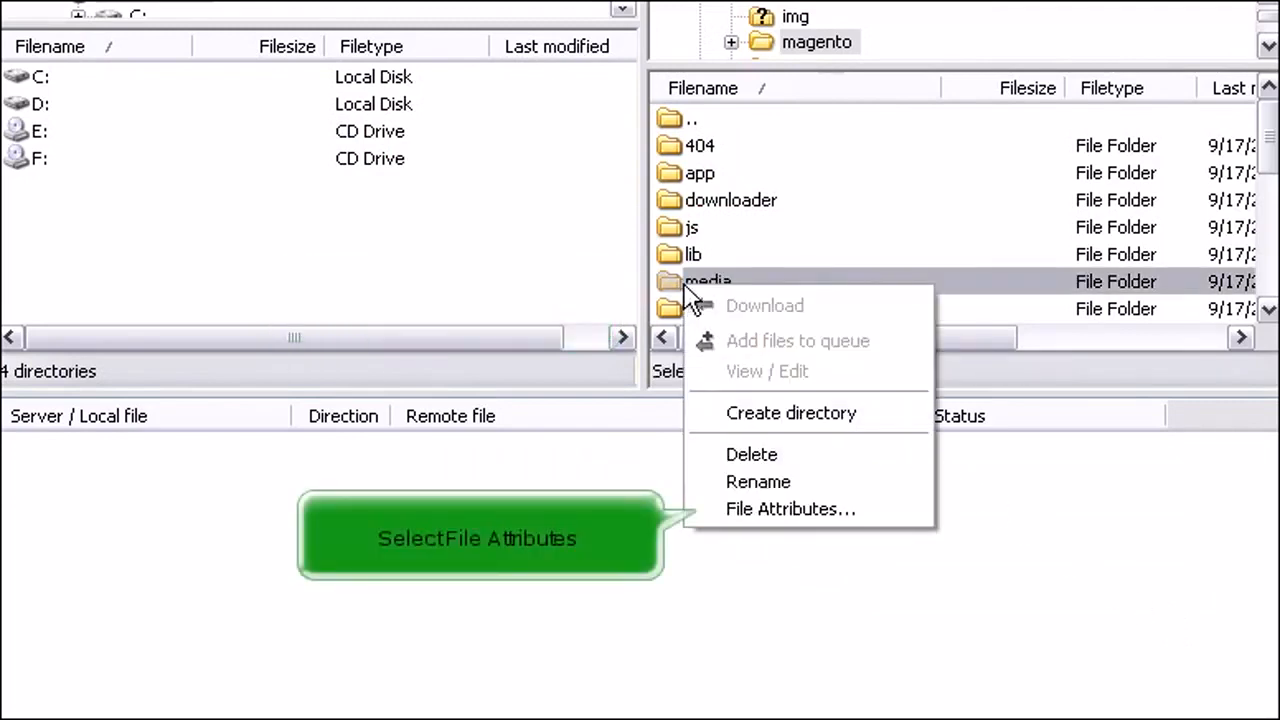
click(789, 508)
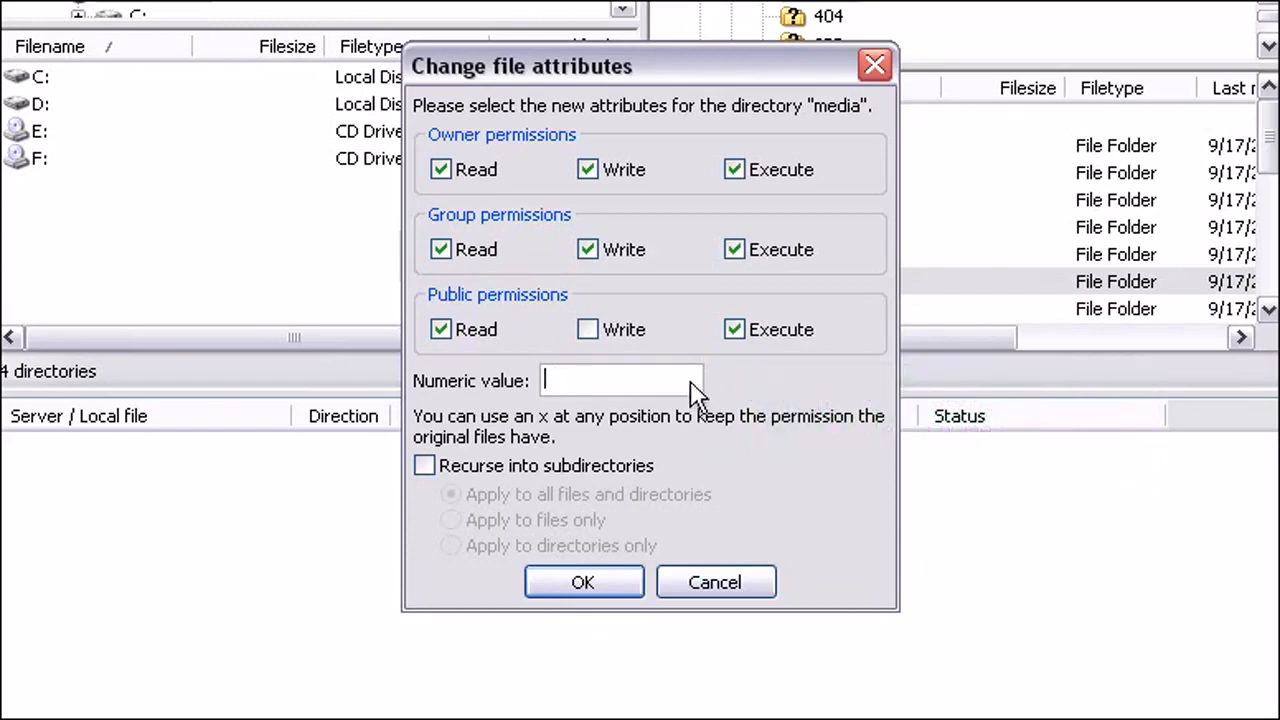
text(777)
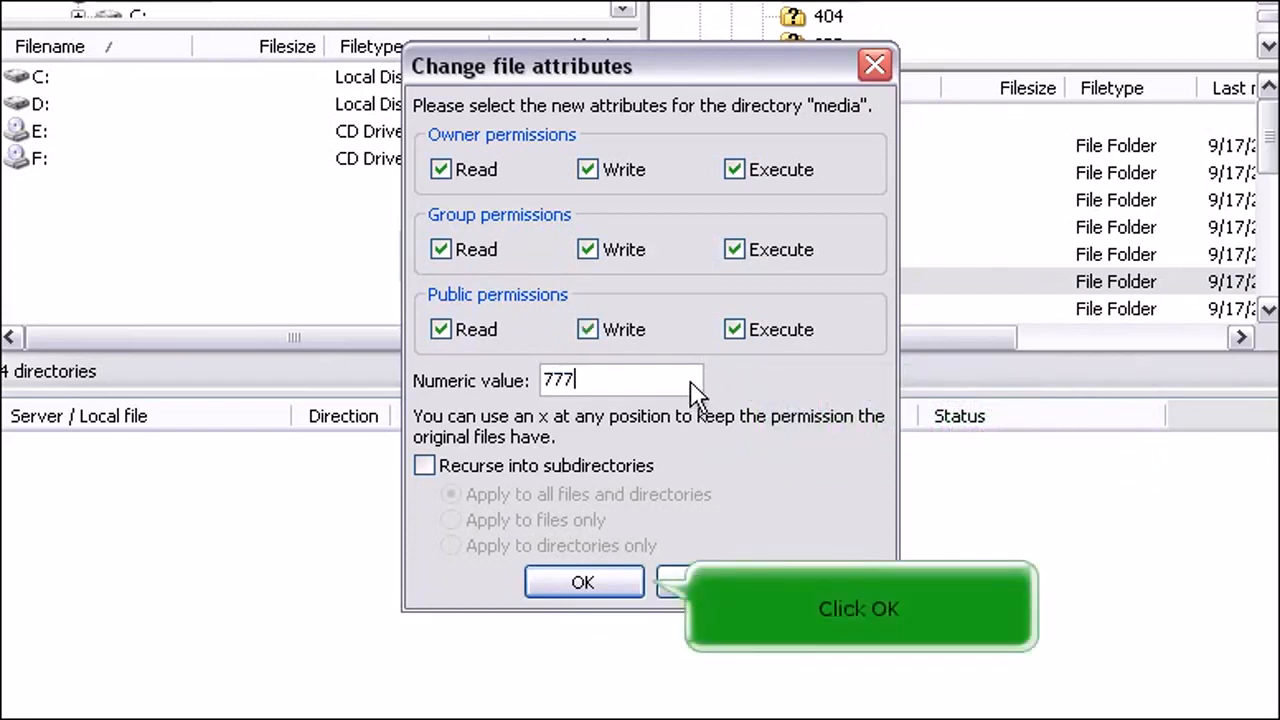
click(583, 582)
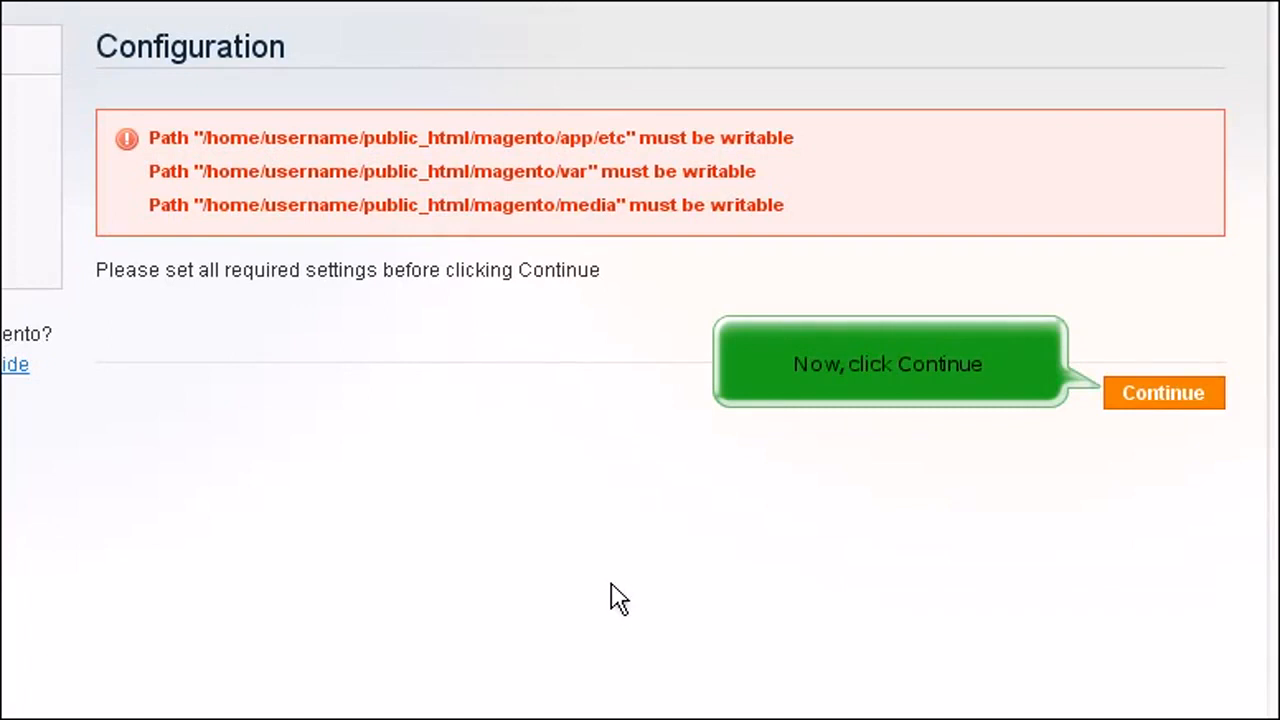
click(1163, 392)
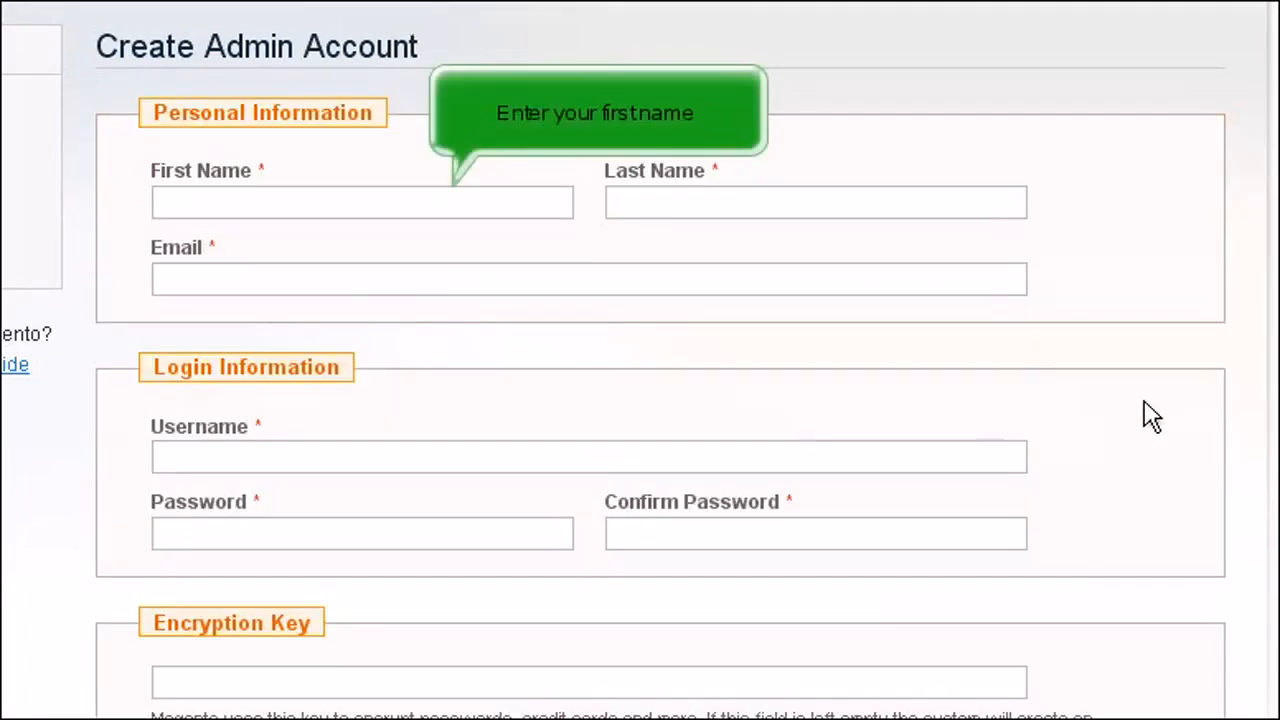
mouse_move(655, 258)
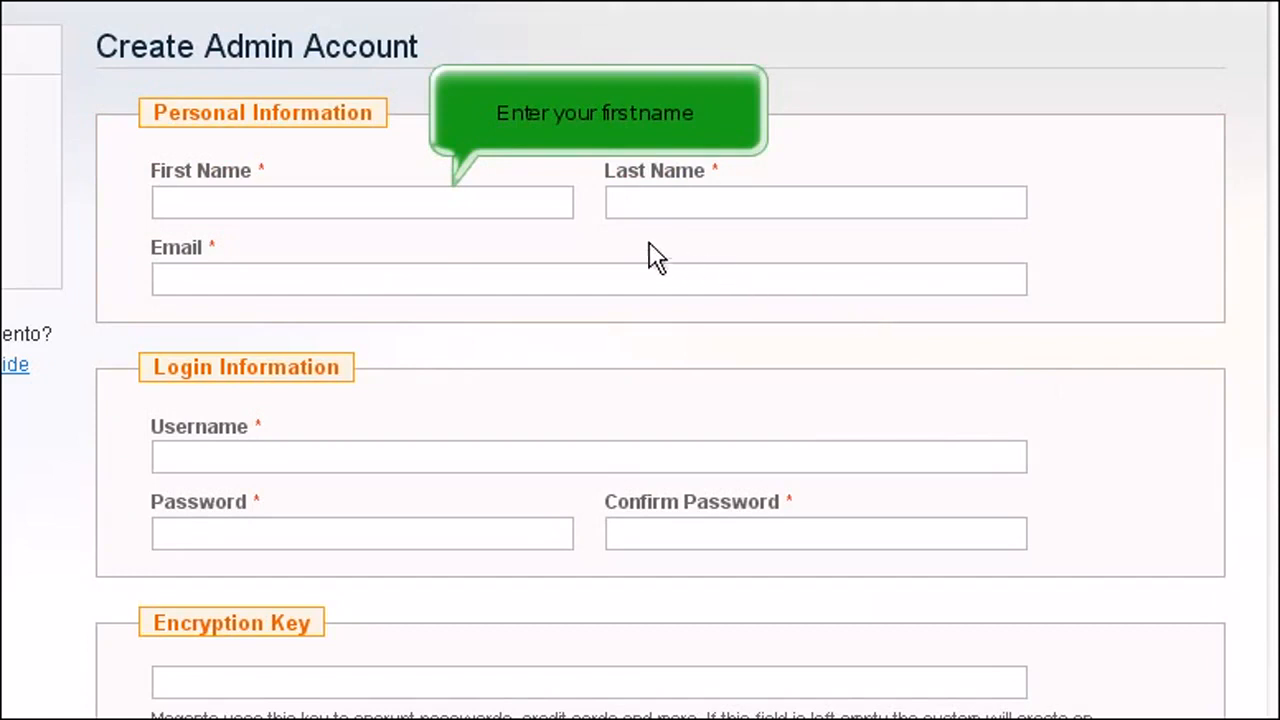
text(John)
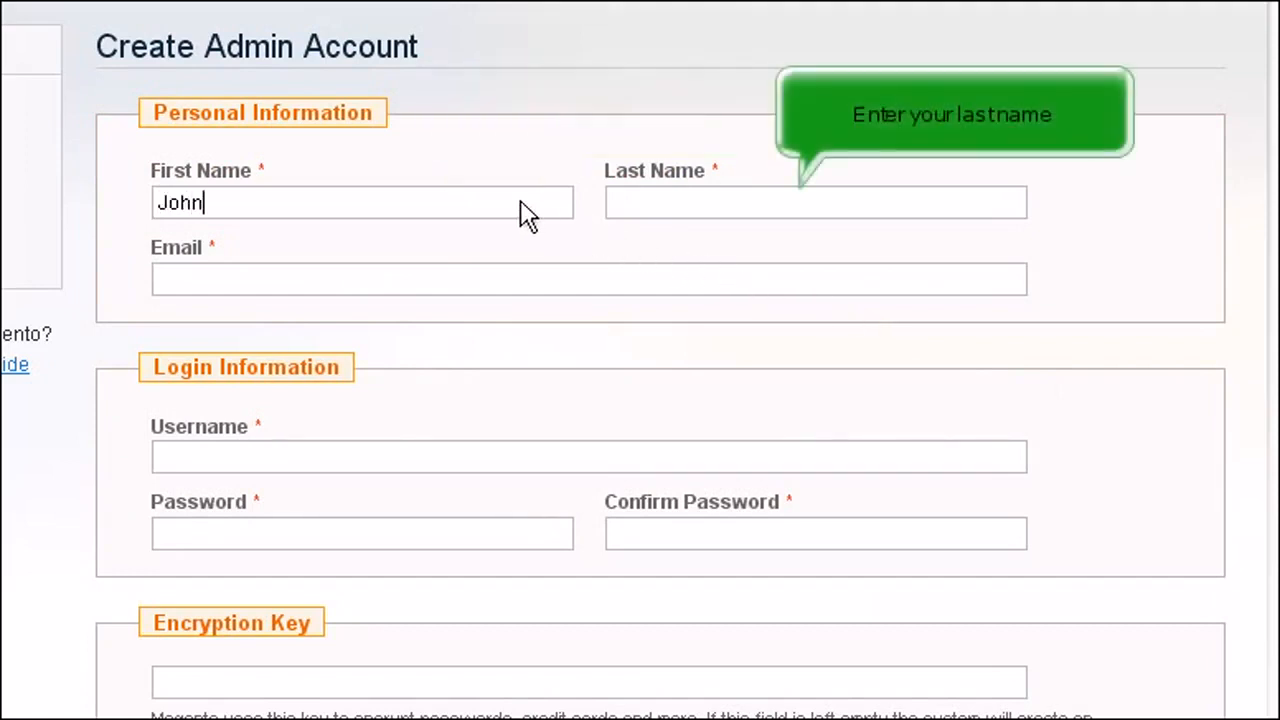
mouse_move(650, 215)
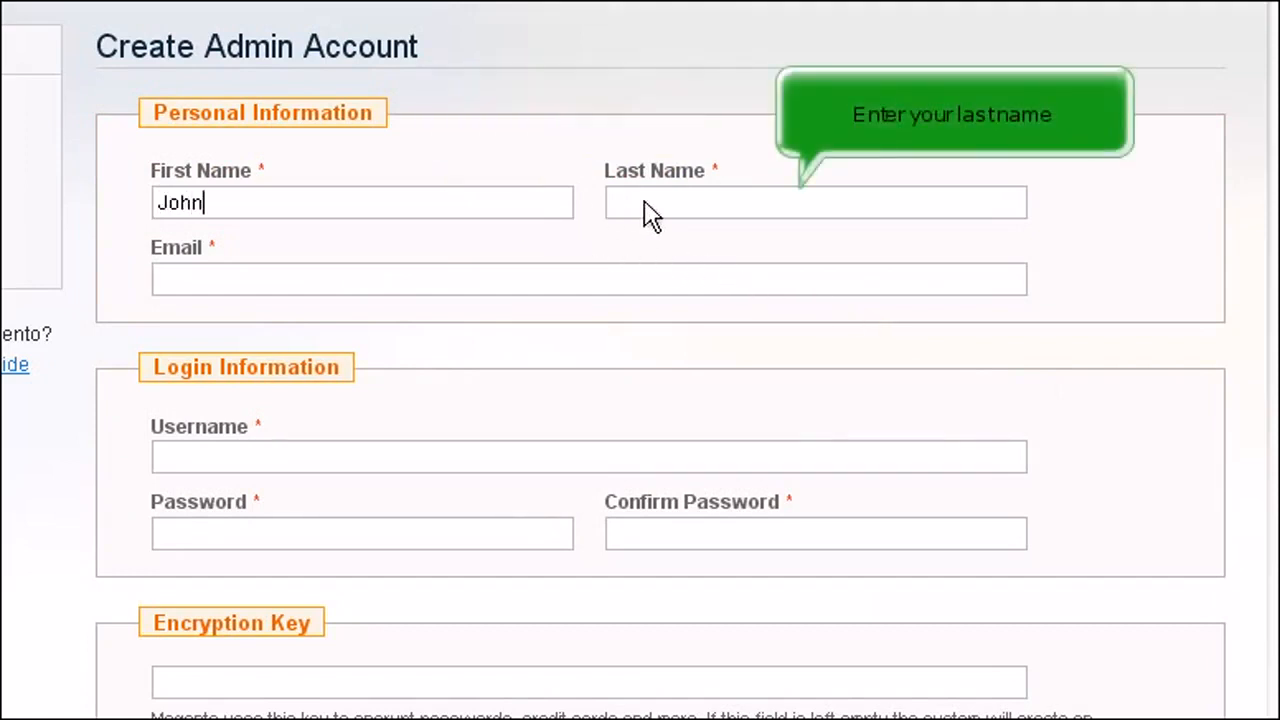
text(Doe)
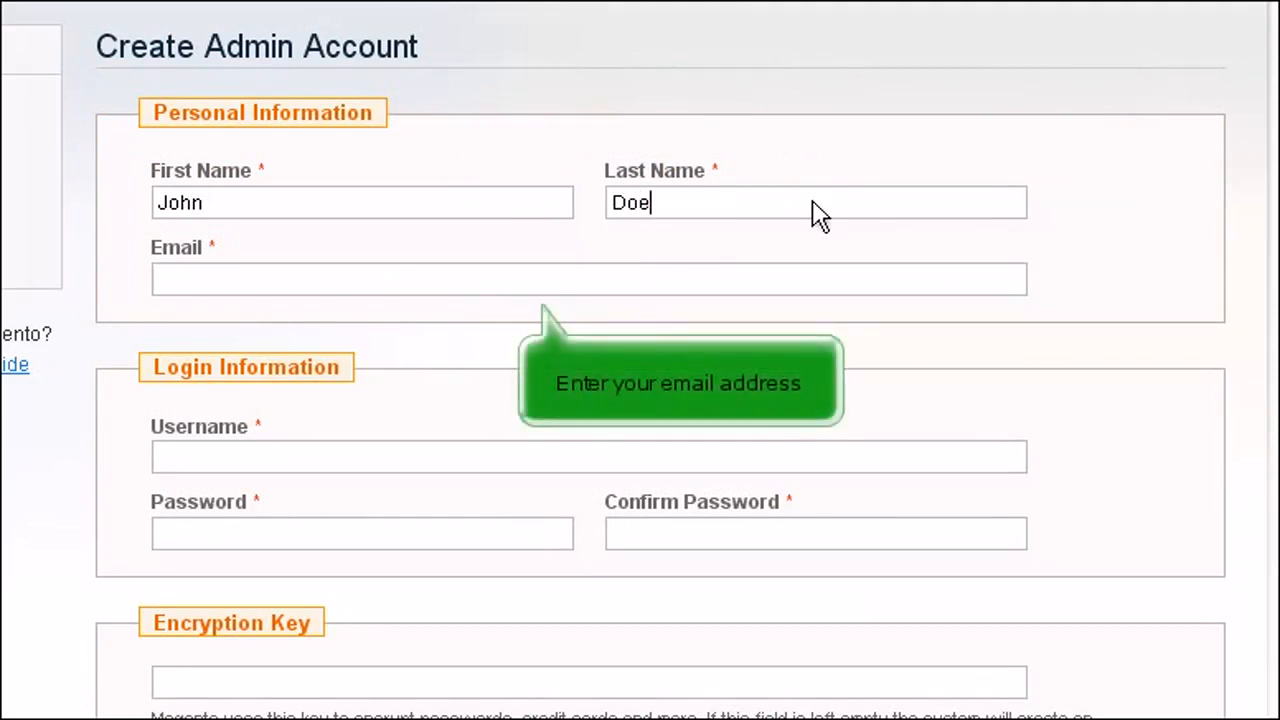
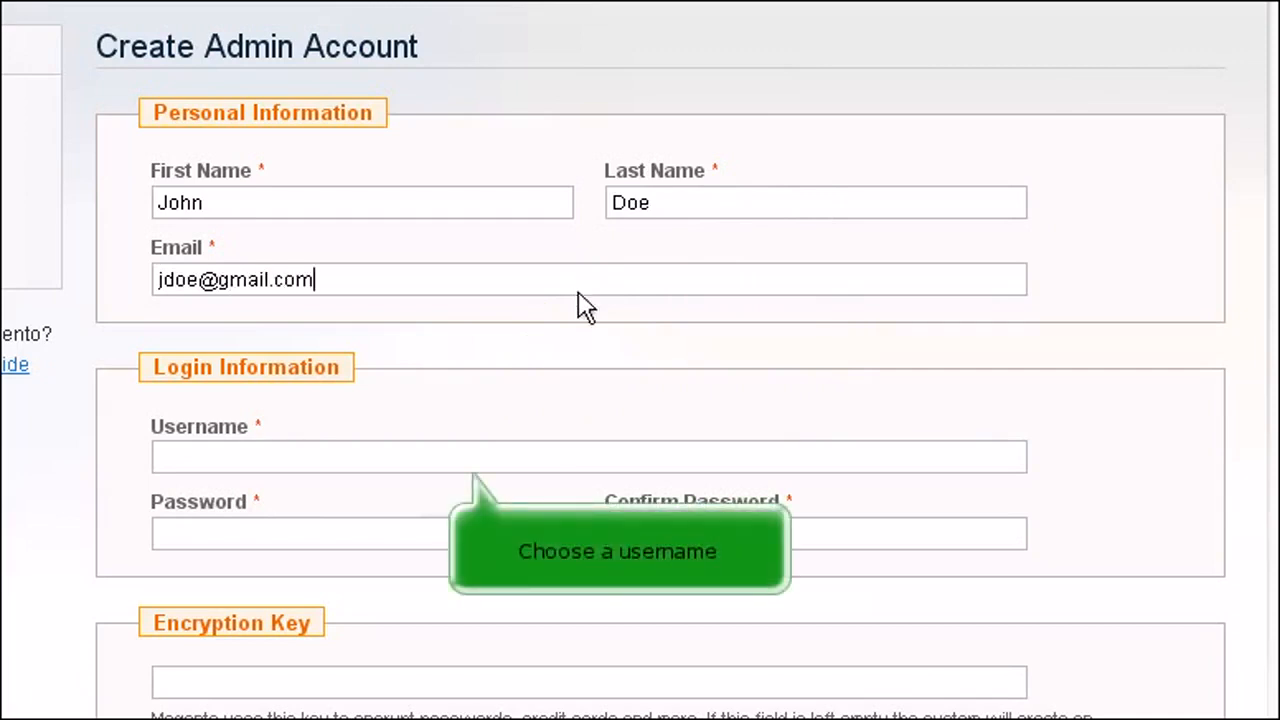
text(jdoe)
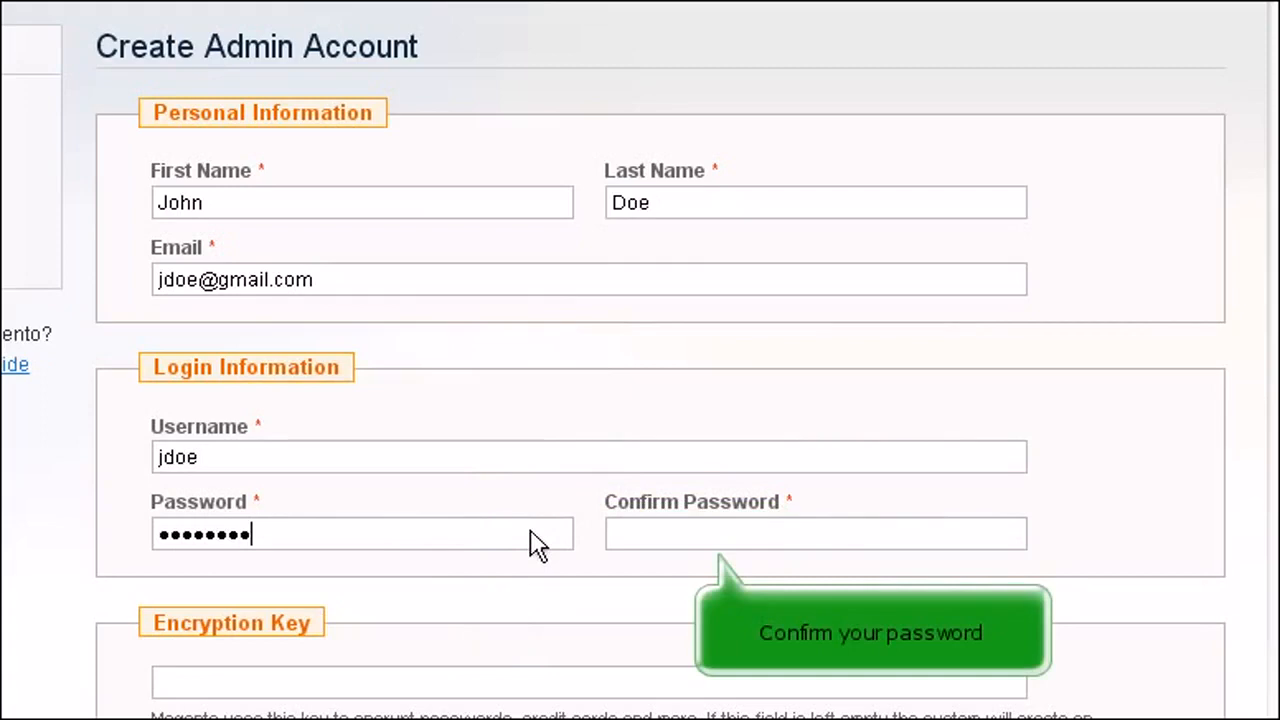
mouse_move(670, 548)
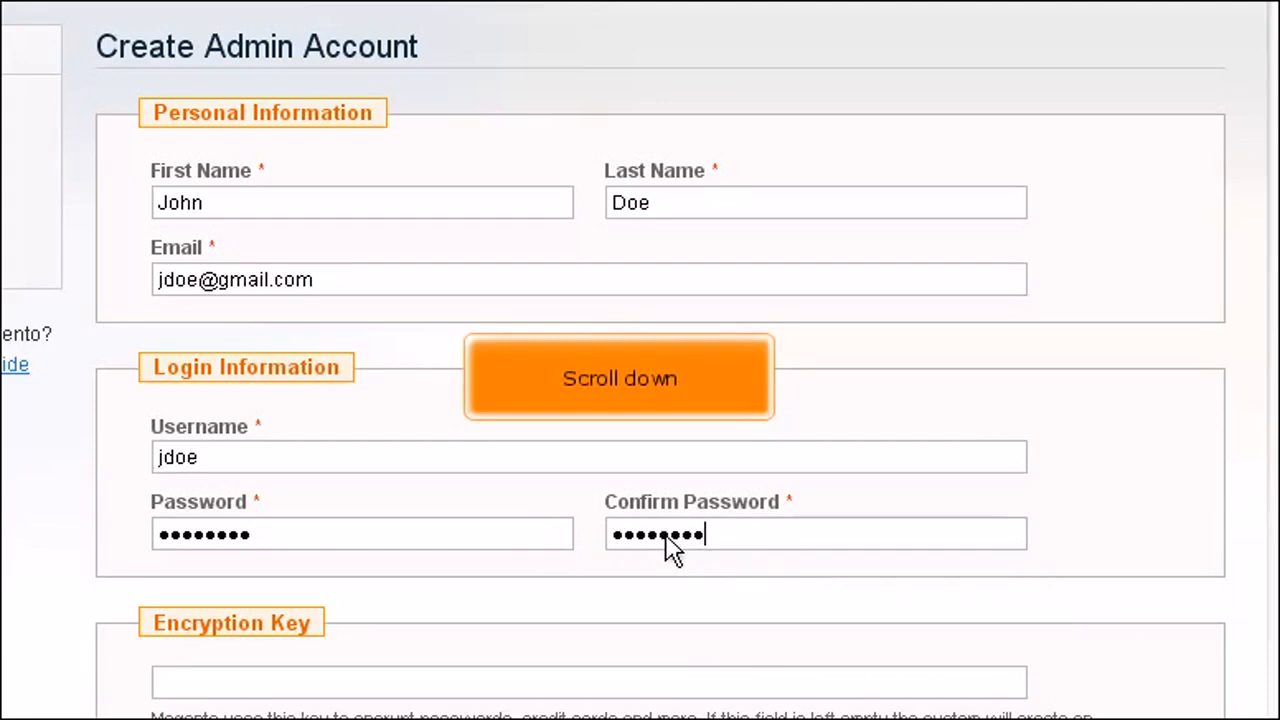
scroll(down, 3)
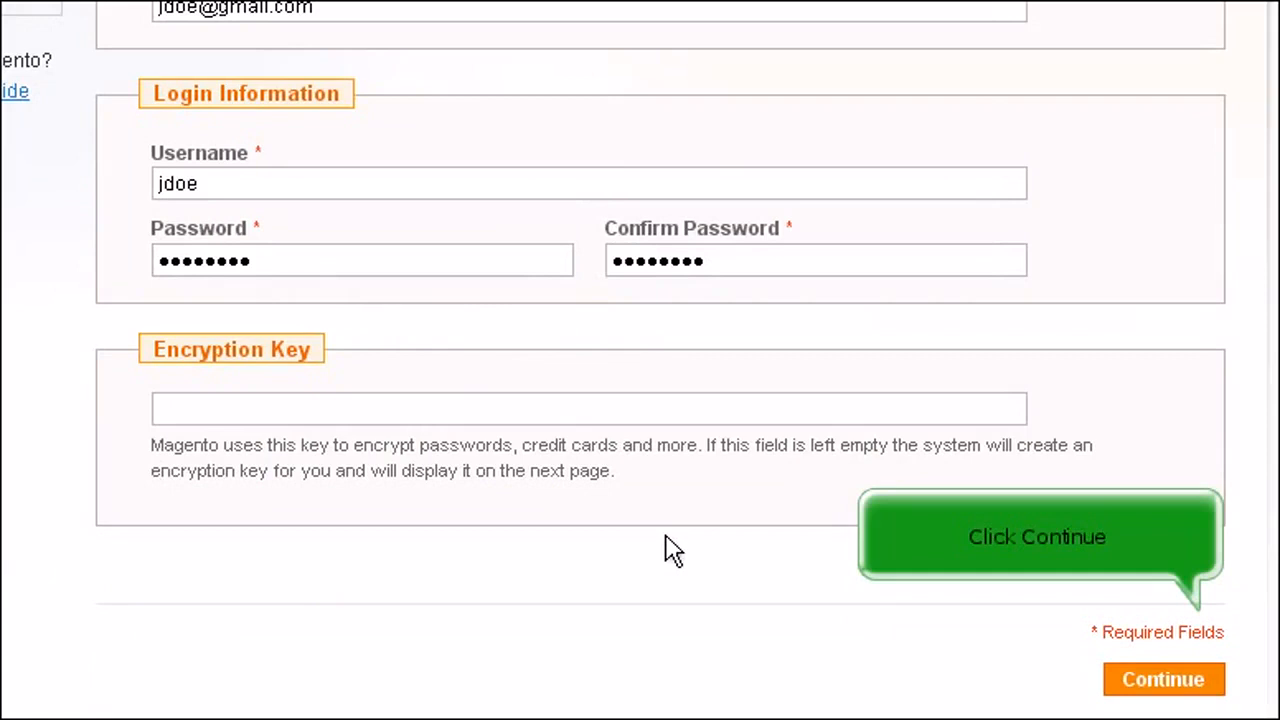
click(1162, 679)
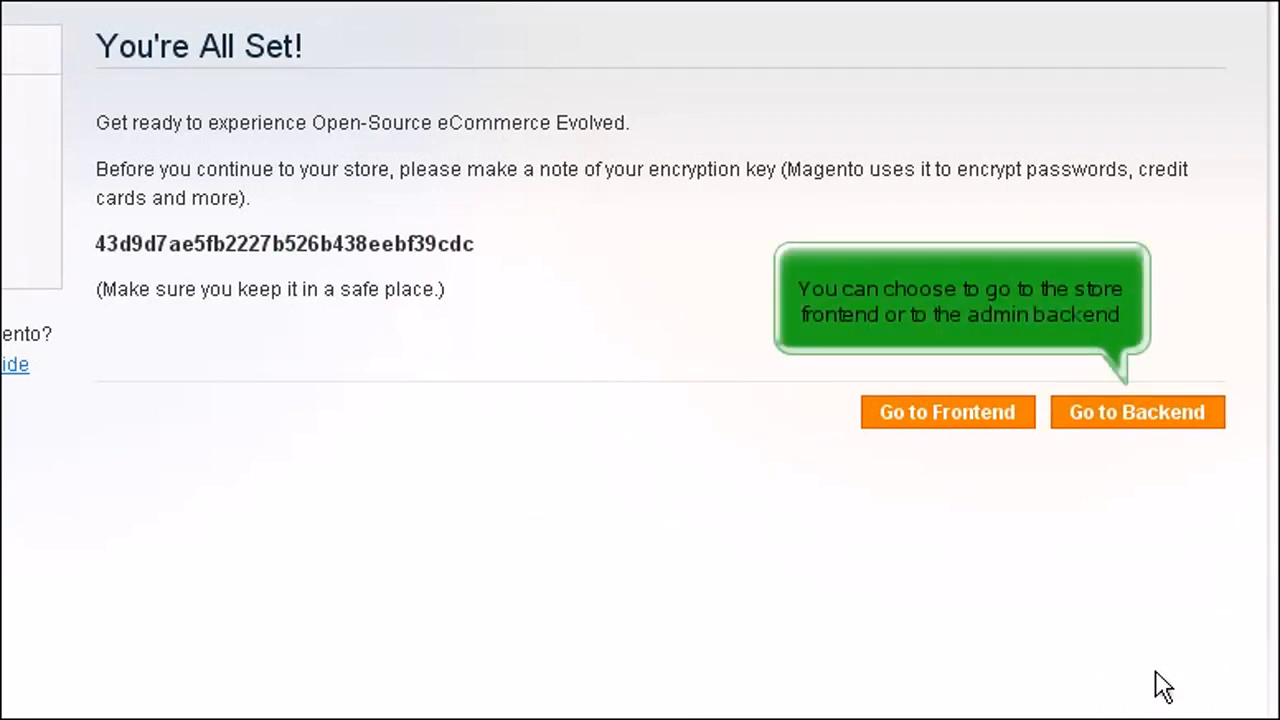
Note the encryption key and go to the backend Admin Panel login page
click(1137, 412)
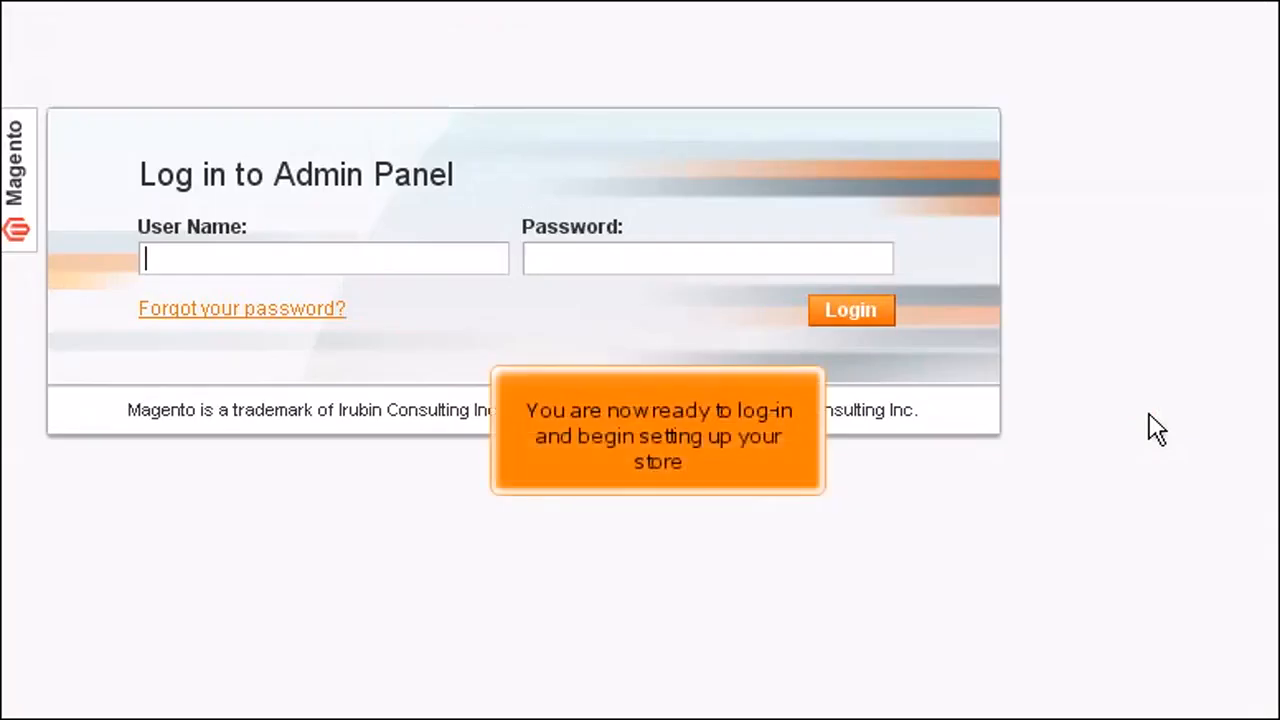